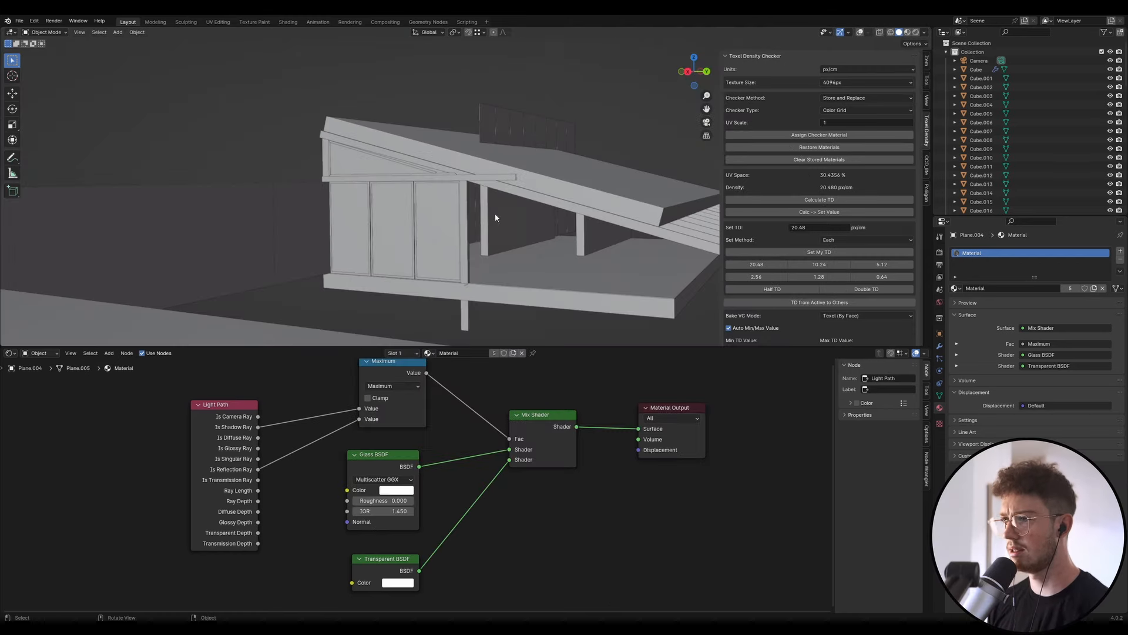
Add a new cube at the building front after deselecting the door panel
left_click_drag(495, 218, 431, 222)
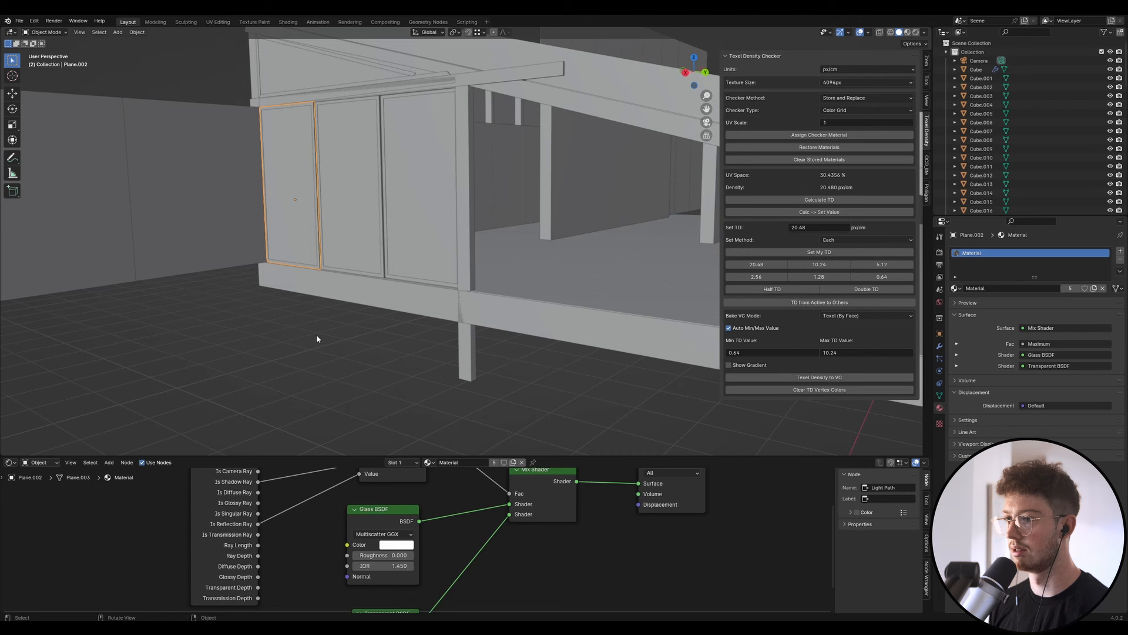
left_click(118, 32)
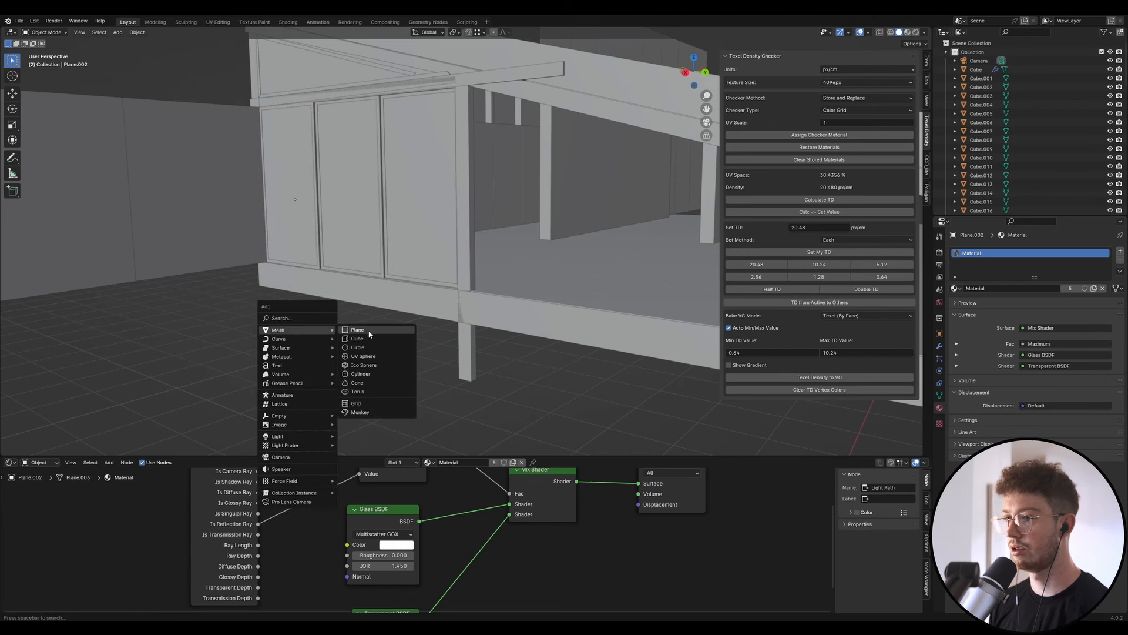
left_click(357, 338)
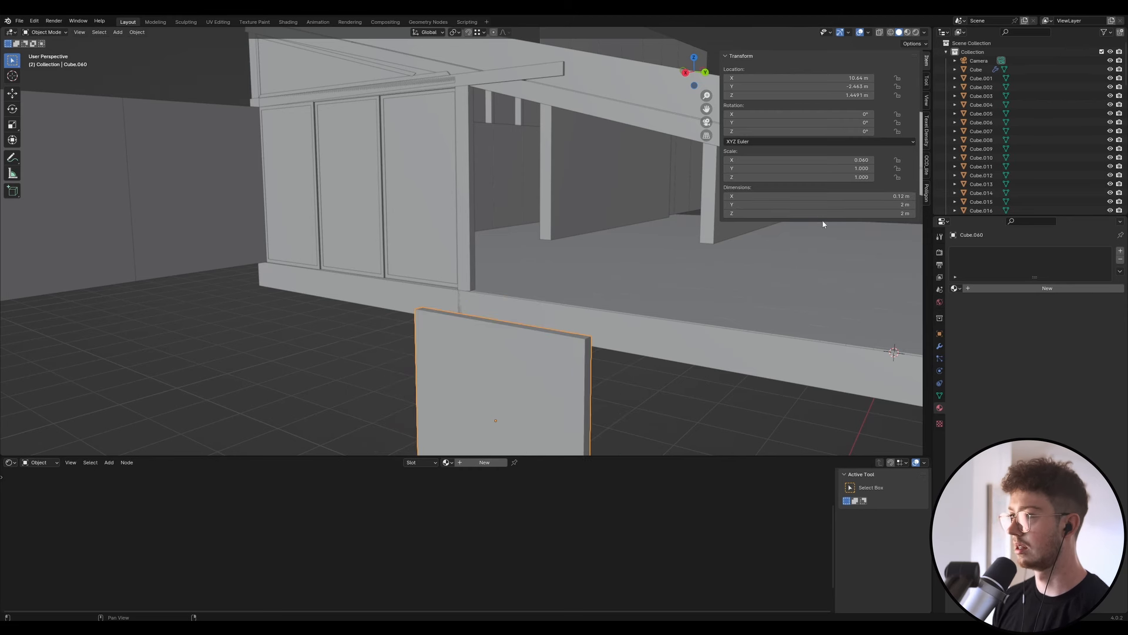
Flatten the cube to a 0.12 m by 2 cm board and raise it onto the deck
double_click(814, 213)
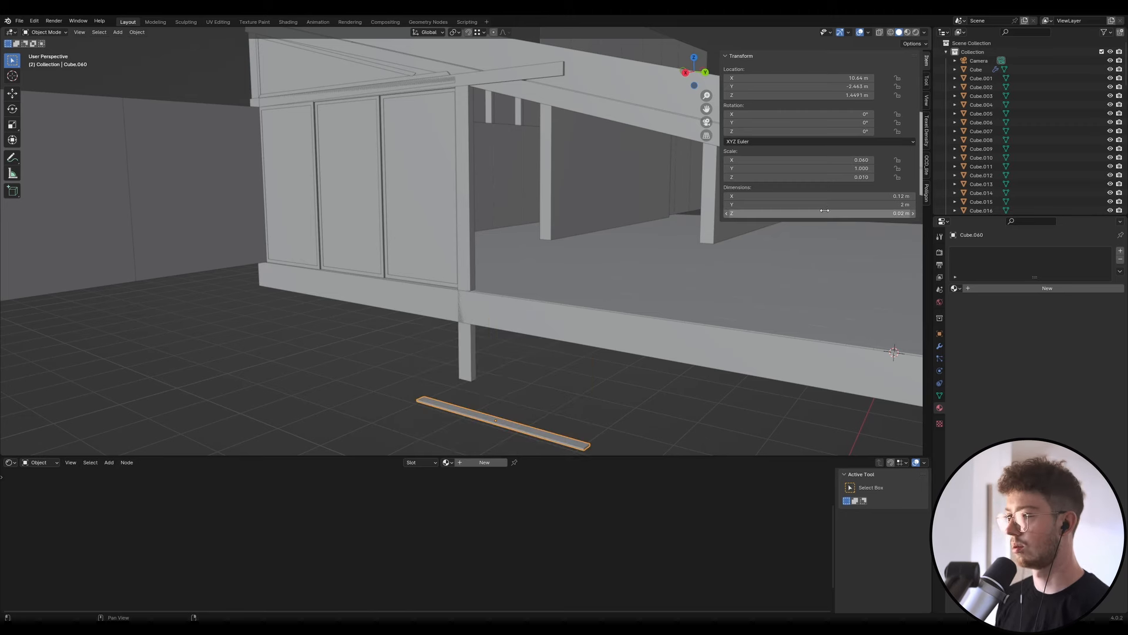
left_click_drag(501, 423, 302, 272)
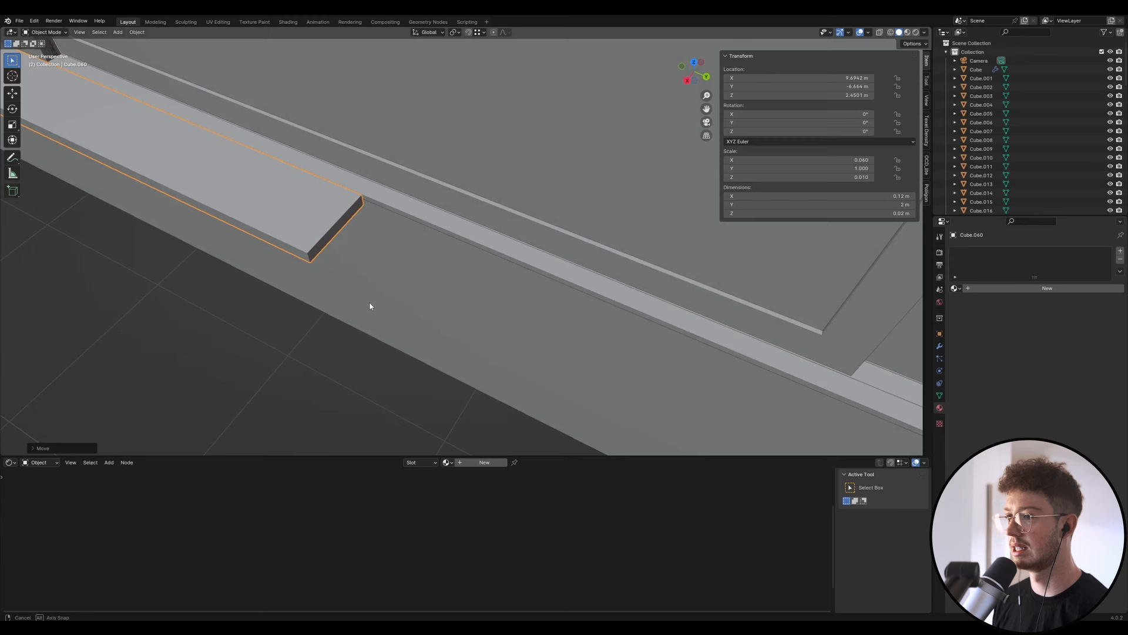
Stretch the board's end vertices so it reaches 8.78 m across the deck
key("Tab")
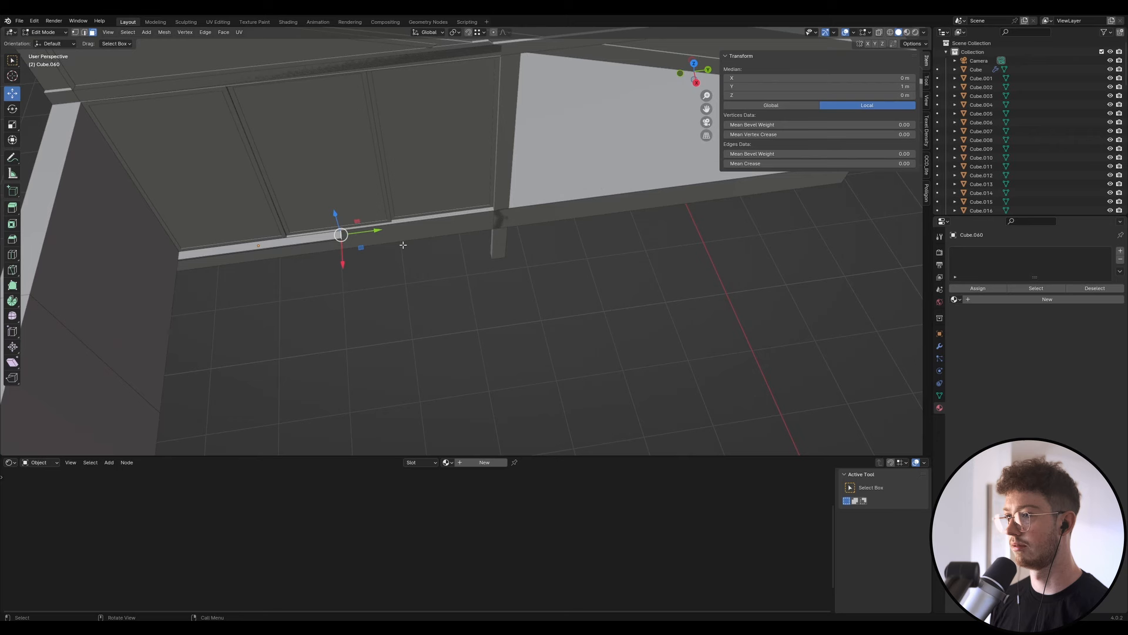
left_click_drag(341, 235, 857, 173)
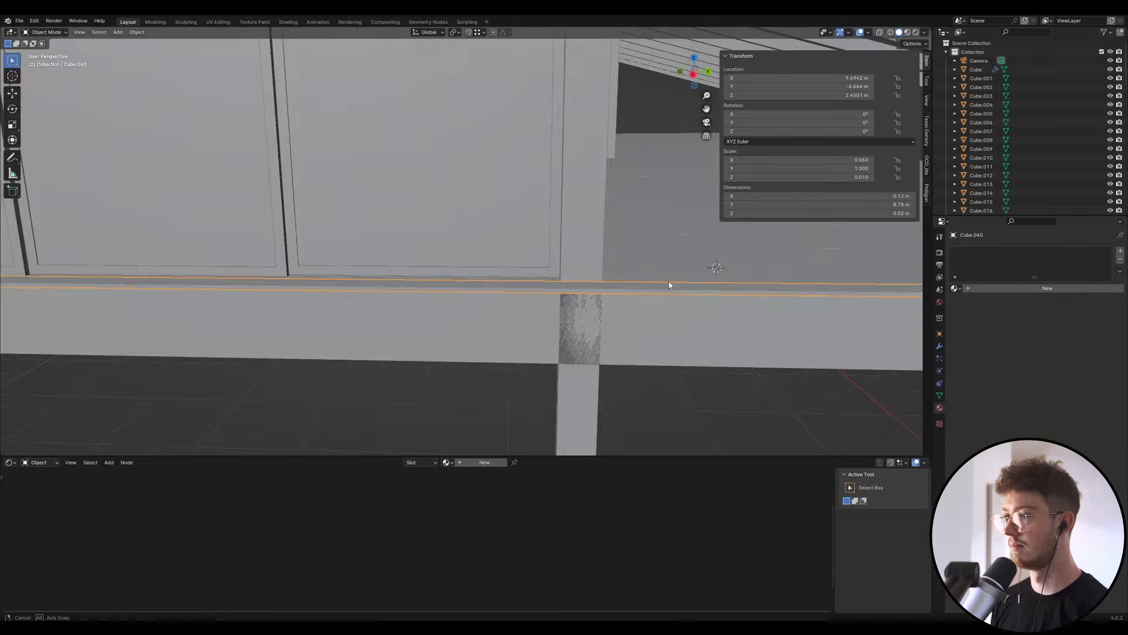
left_click_drag(669, 285, 520, 280)
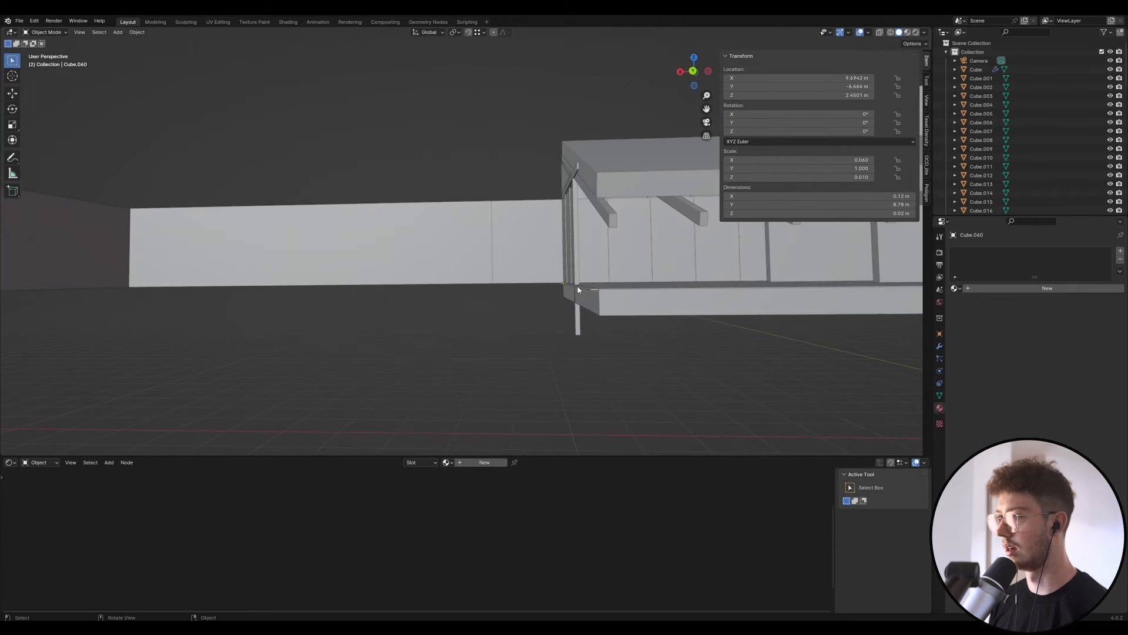
Slide the long board flush along the deck's front edge as trim
left_click(573, 287)
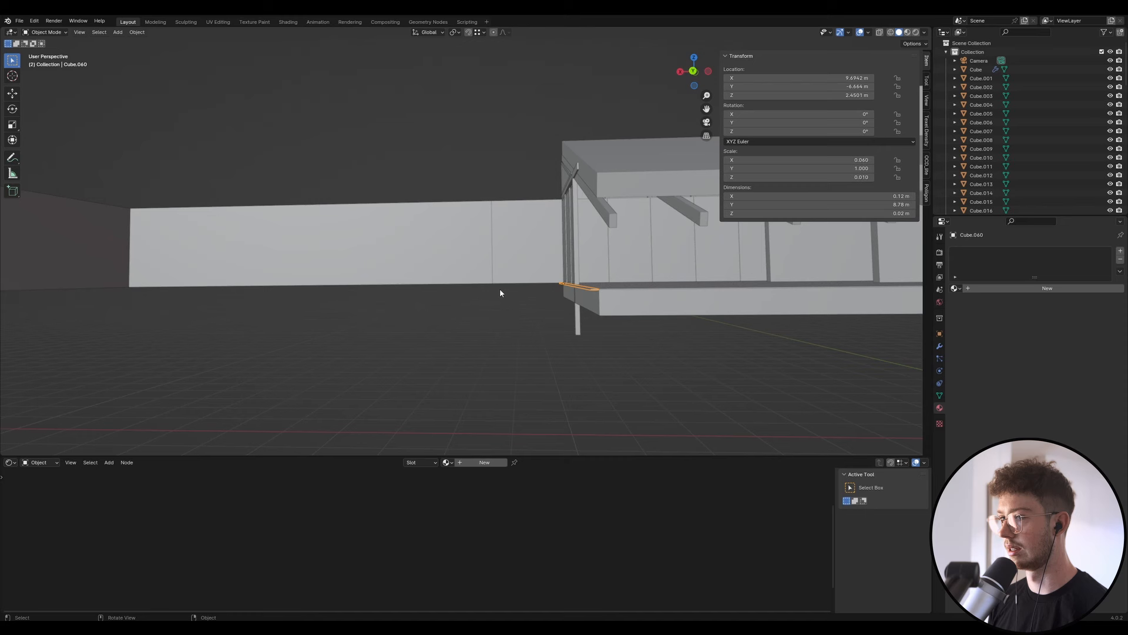
mouse_move(527, 286)
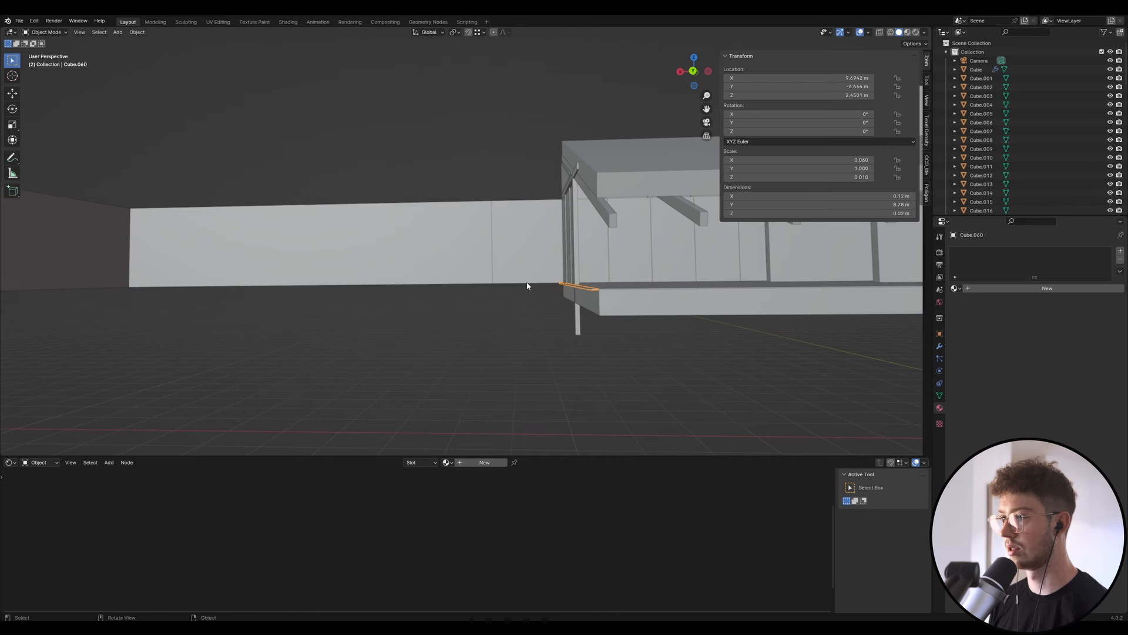
mouse_move(245, 280)
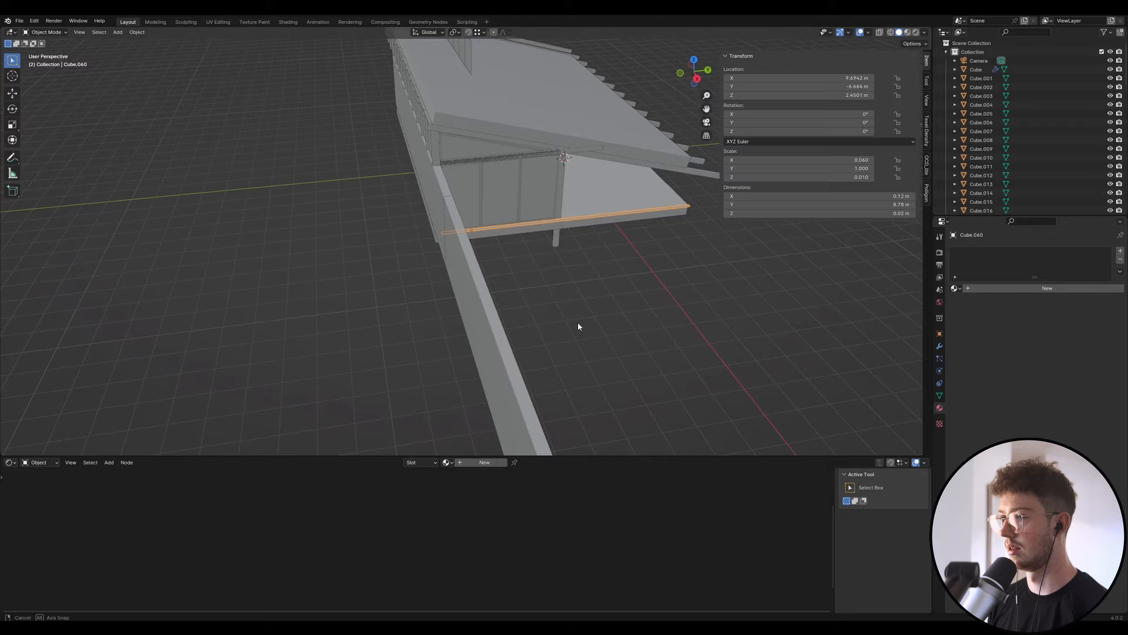
left_click_drag(576, 326, 452, 289)
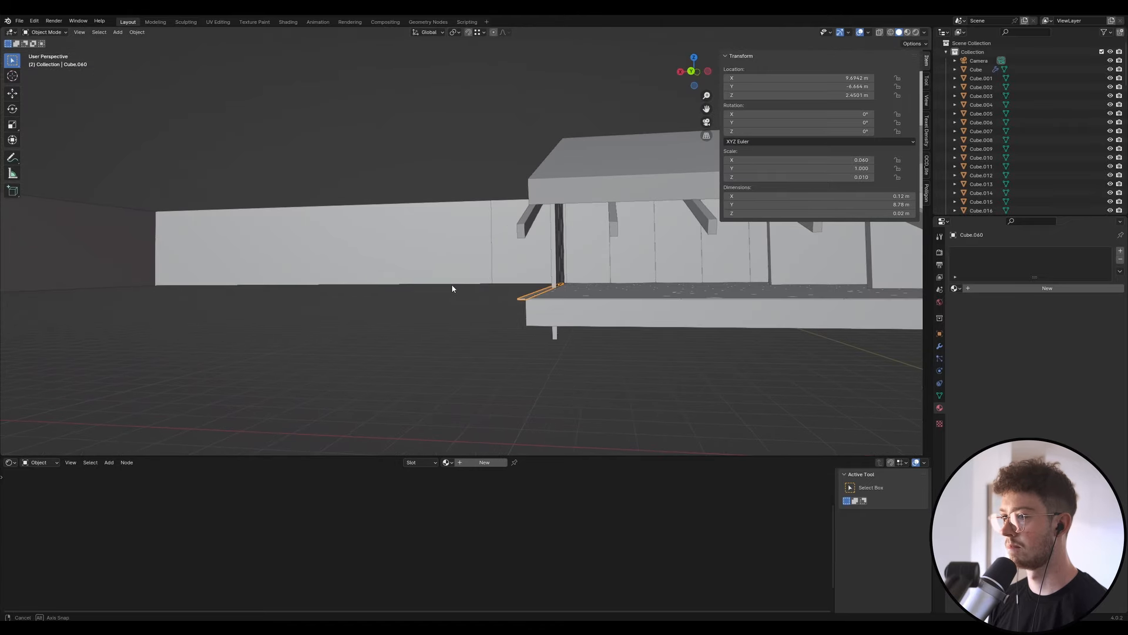
left_click_drag(452, 289, 234, 294)
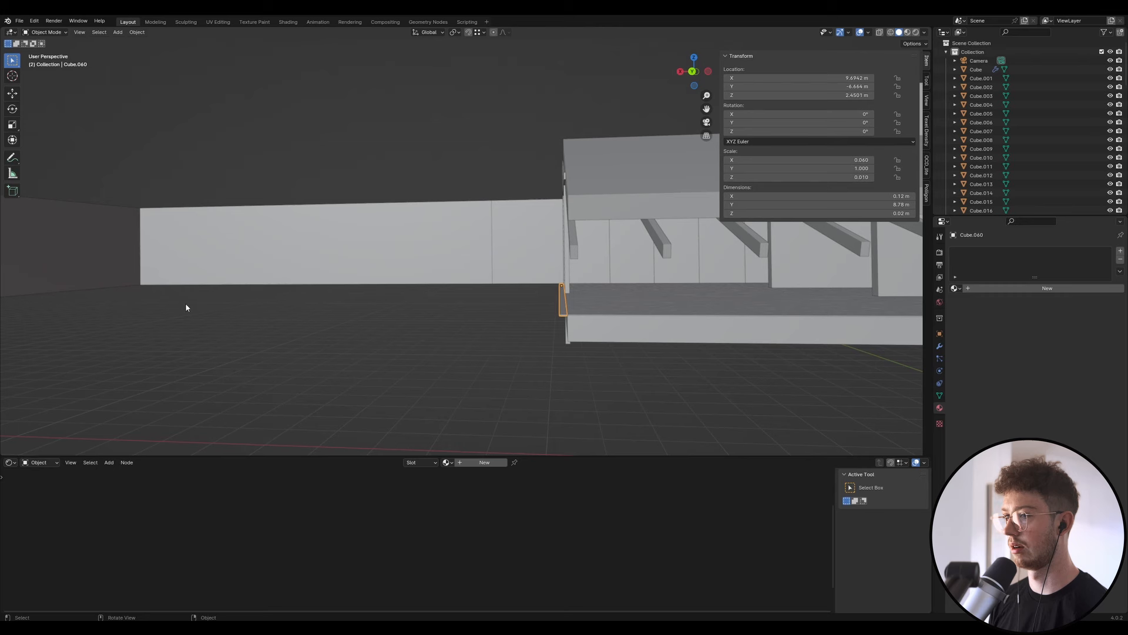
mouse_move(174, 350)
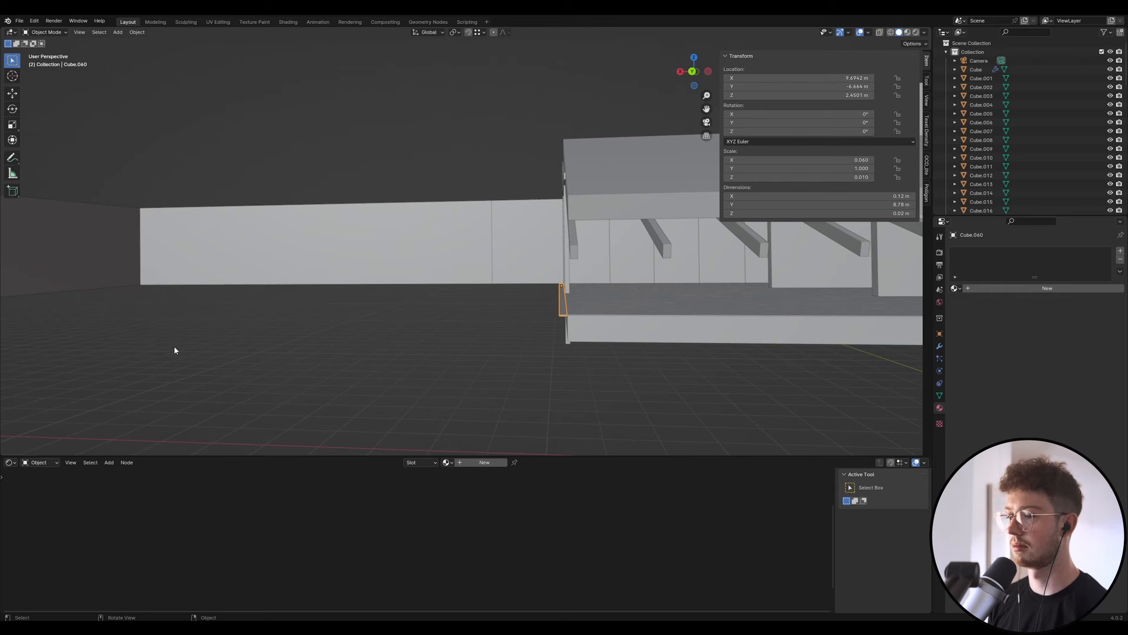
mouse_move(15, 315)
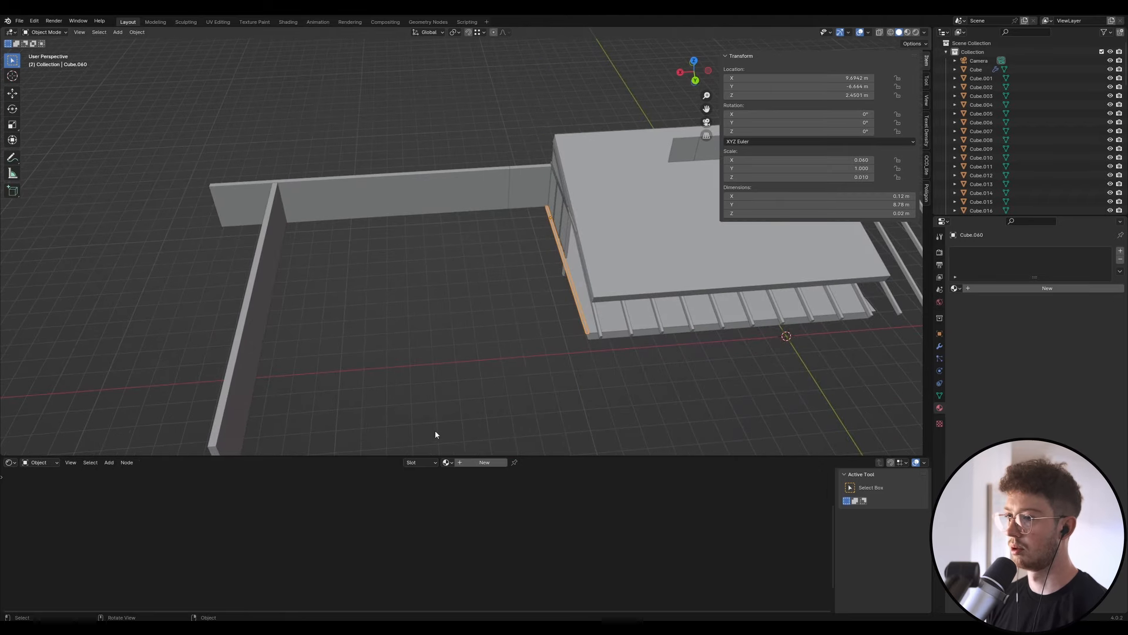
mouse_move(375, 256)
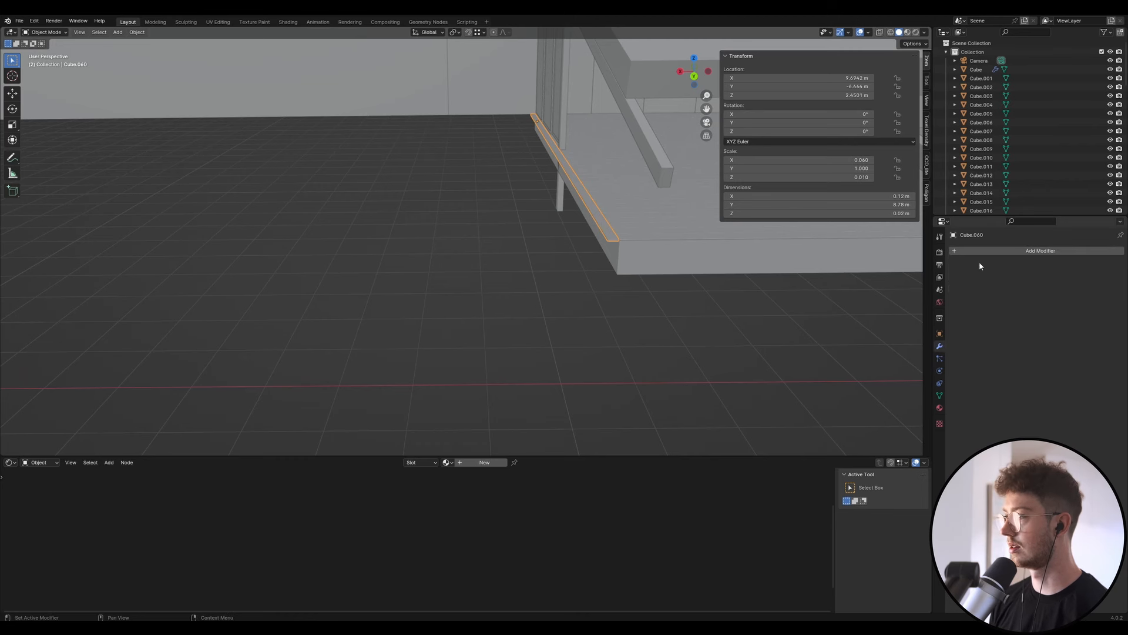
Add an Array modifier repeating the board 21 times into a 2.64 m decking strip
left_click(1041, 251)
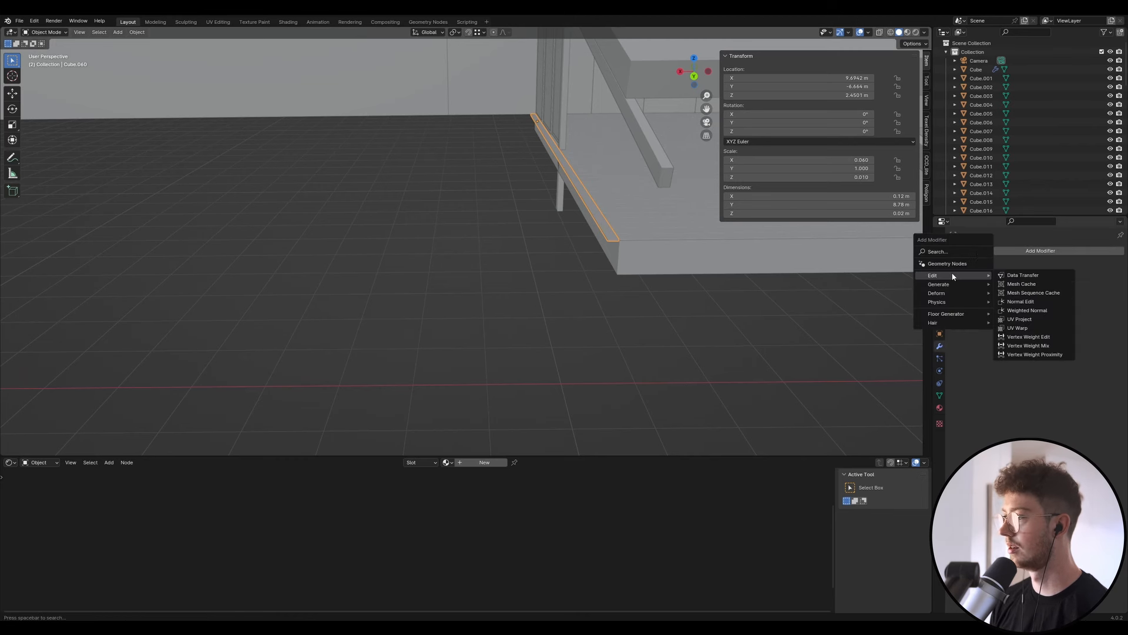
left_click(937, 251)
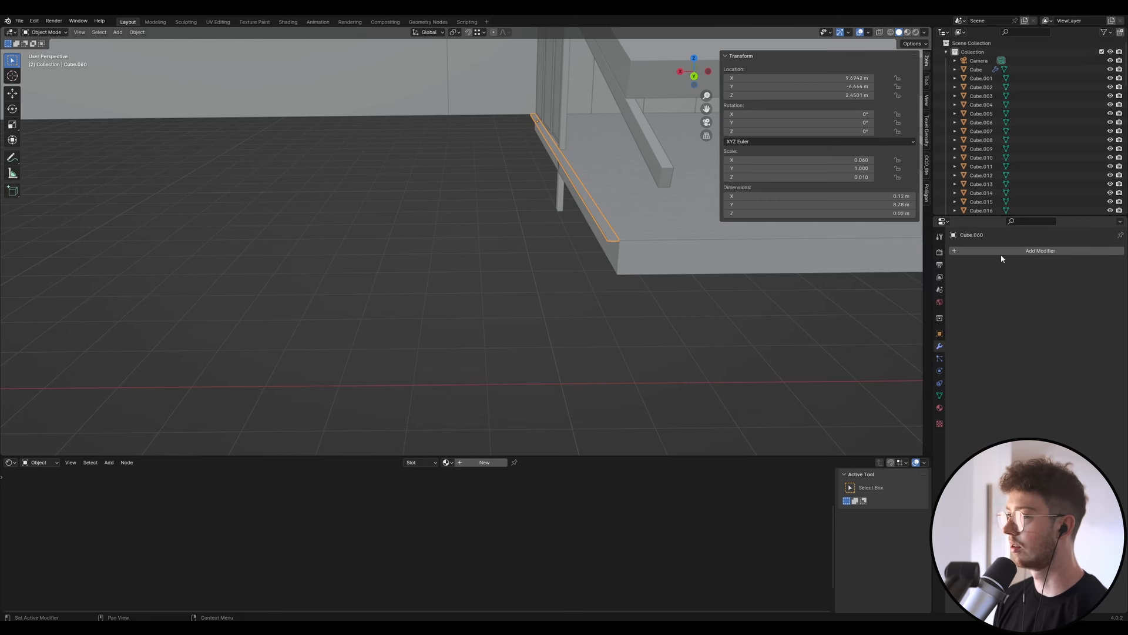
left_click(1041, 251)
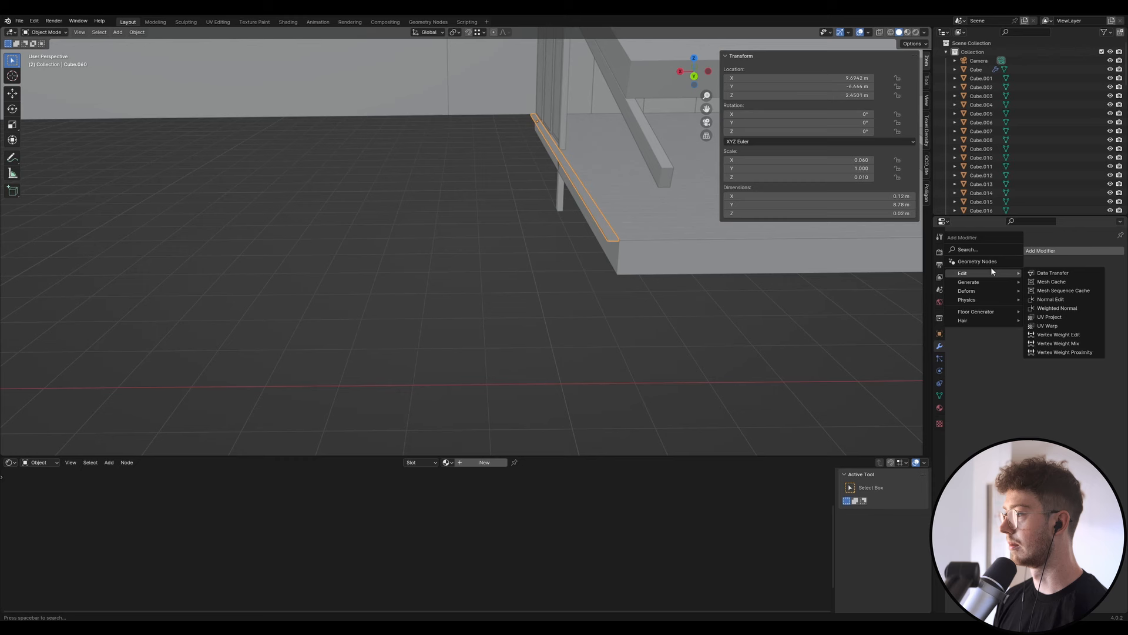
left_click(968, 249)
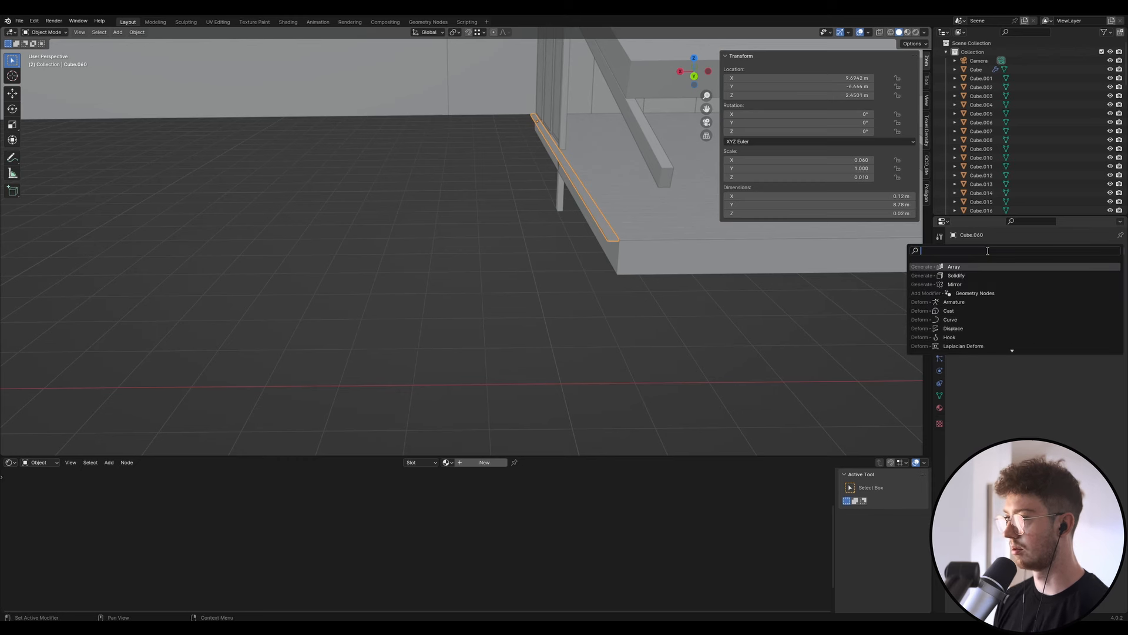
left_click(954, 266)
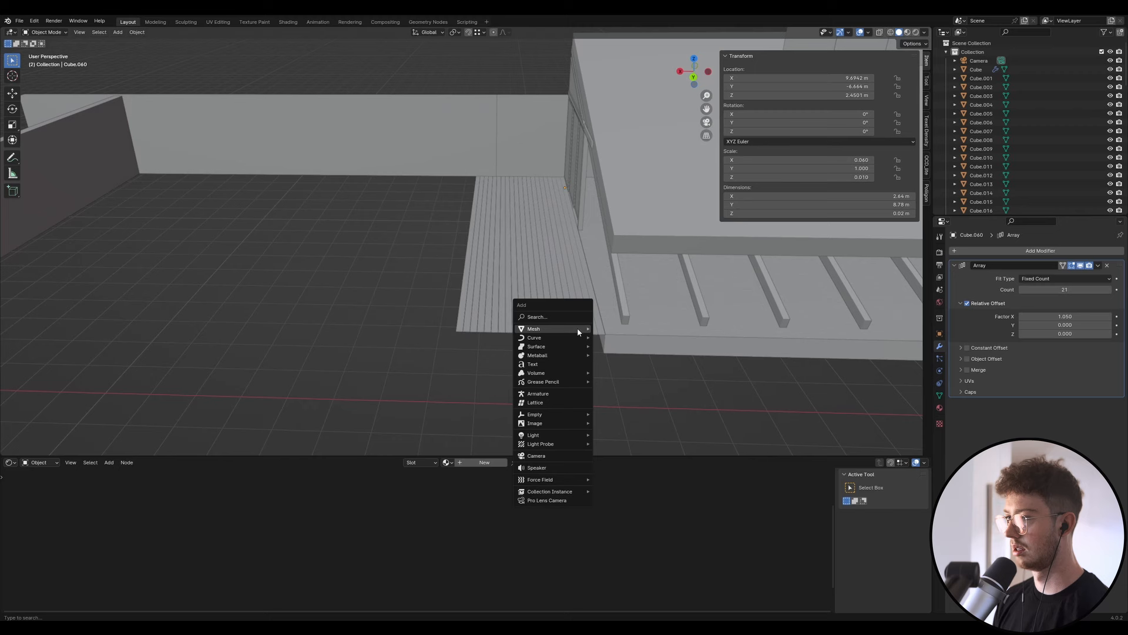
Add a 2 m cube and move it beside the slatted deck
left_click(534, 328)
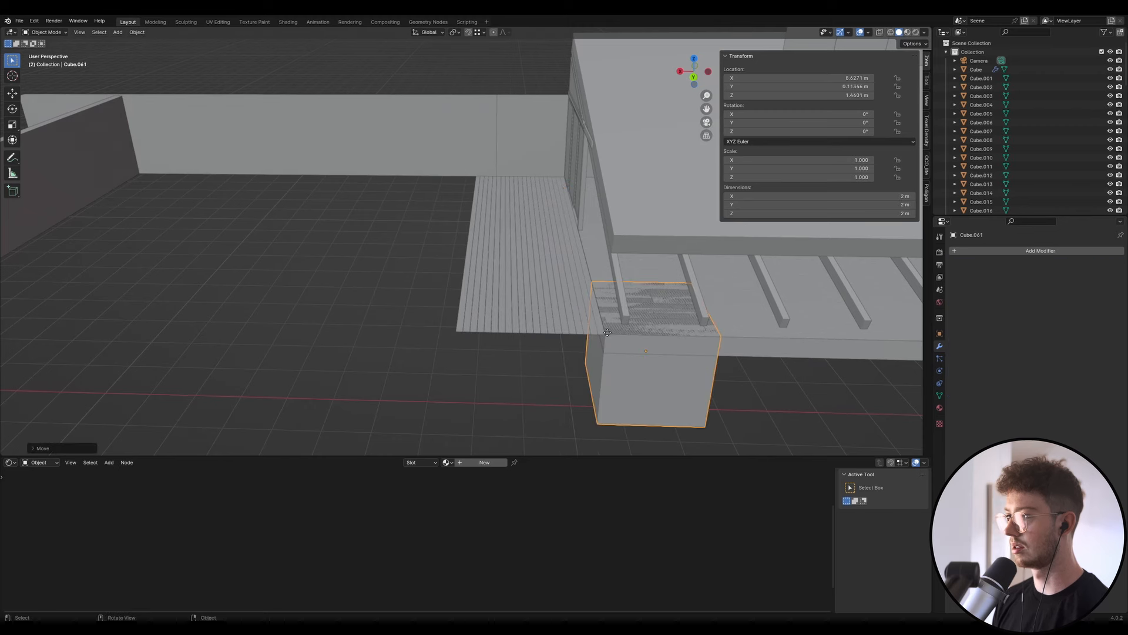
key("Tab")
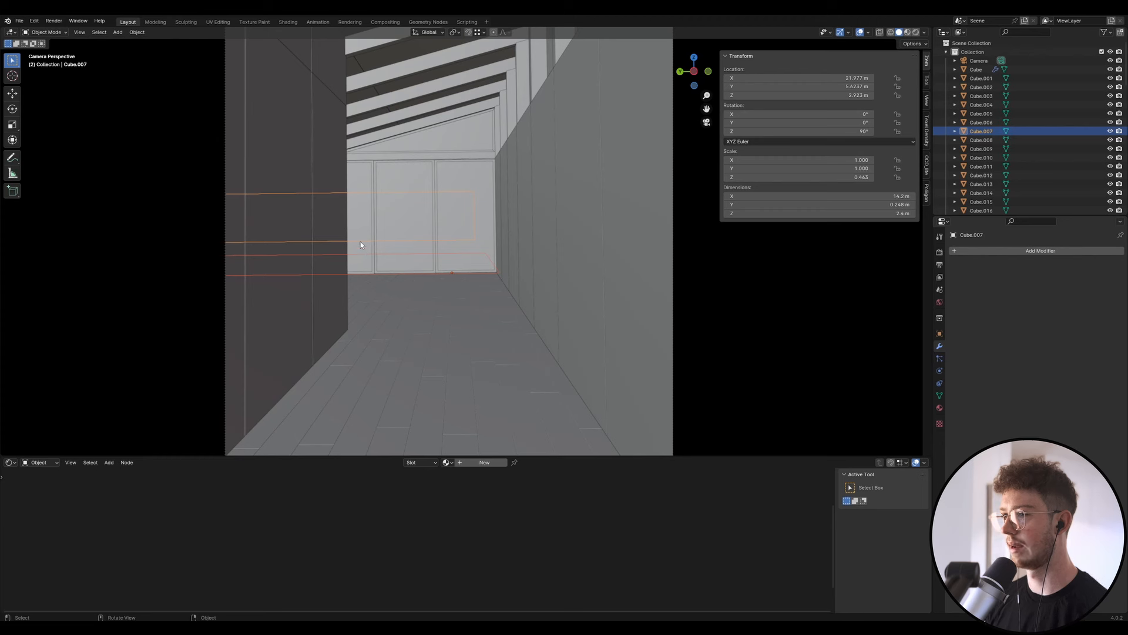
mouse_move(430, 219)
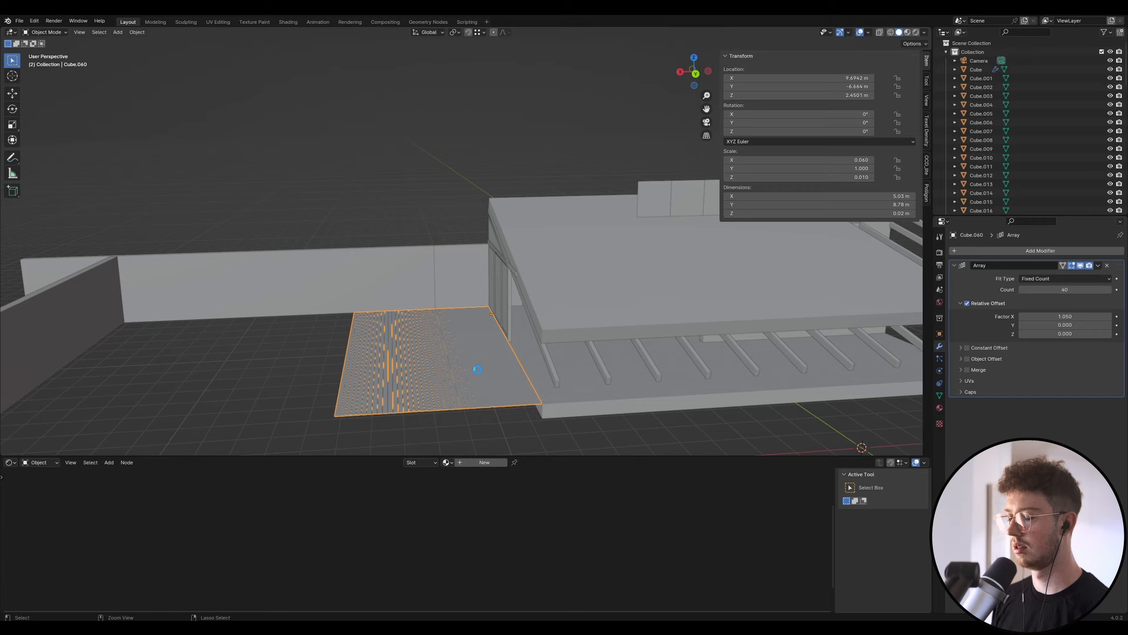
Apply all transforms to the decking, set its texel density and save Urban Cabin.blend
key("Tab")
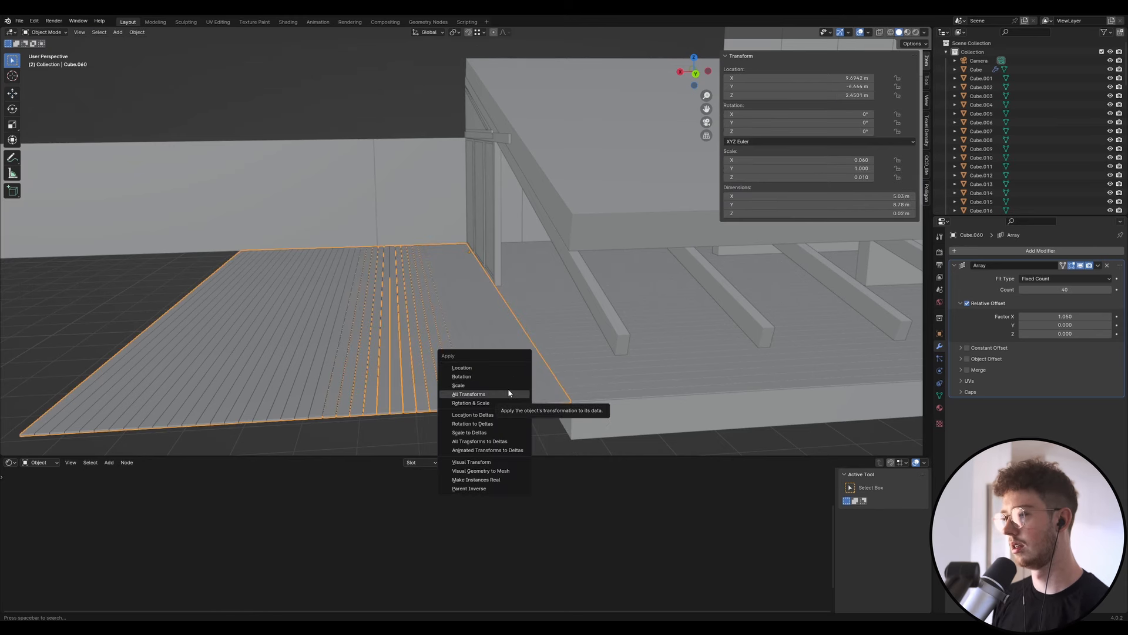
left_click(468, 393)
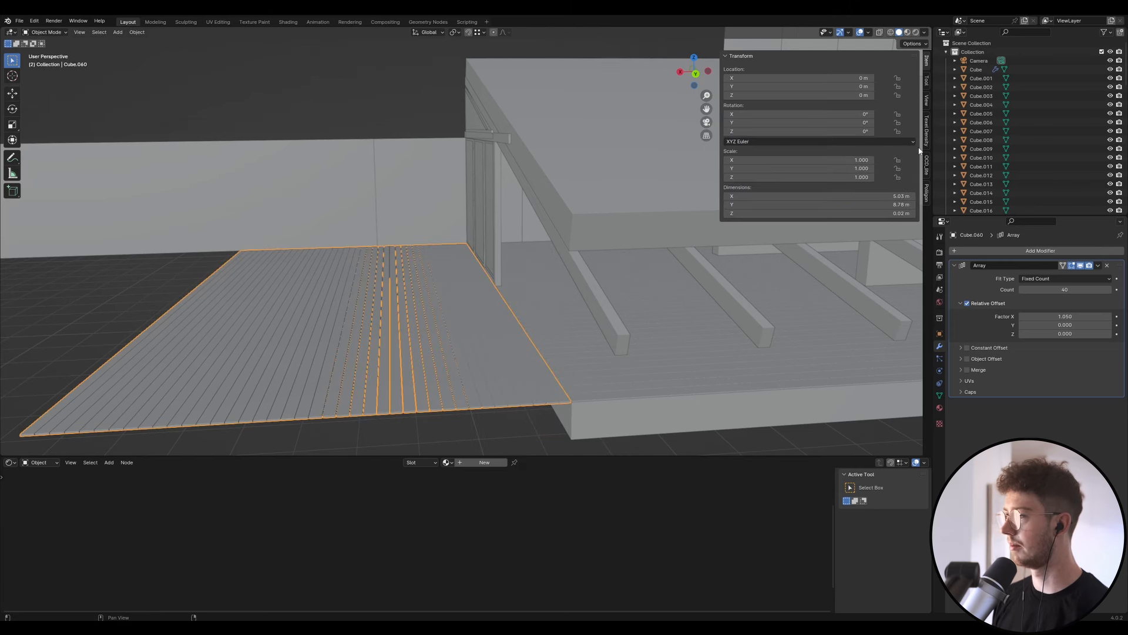
left_click(926, 134)
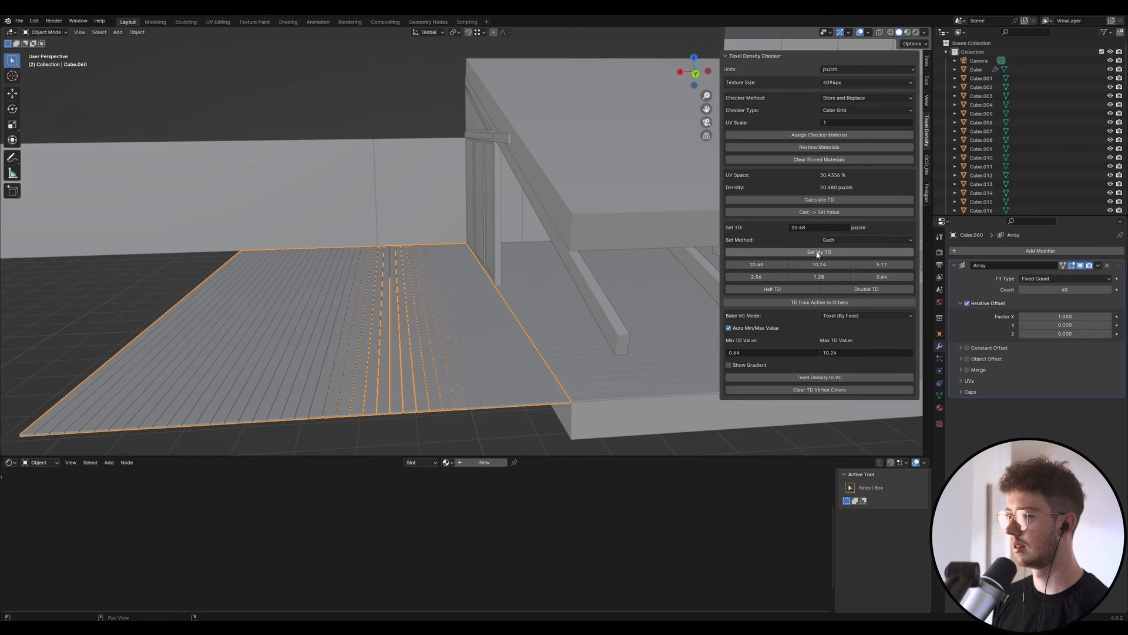
key("Tab")
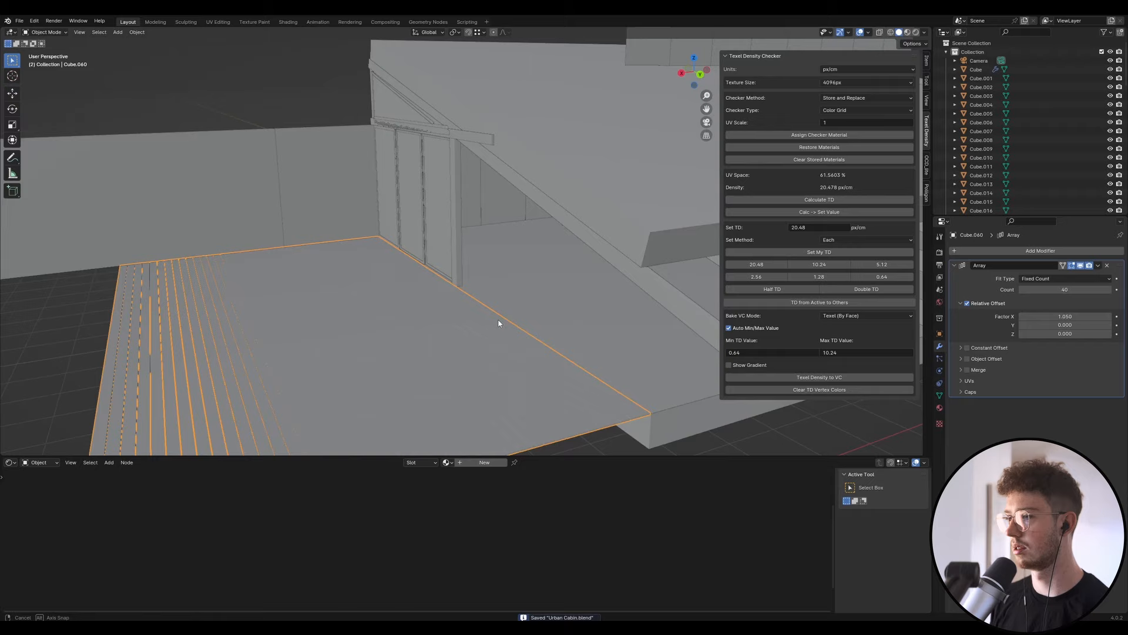
left_click_drag(499, 323, 531, 275)
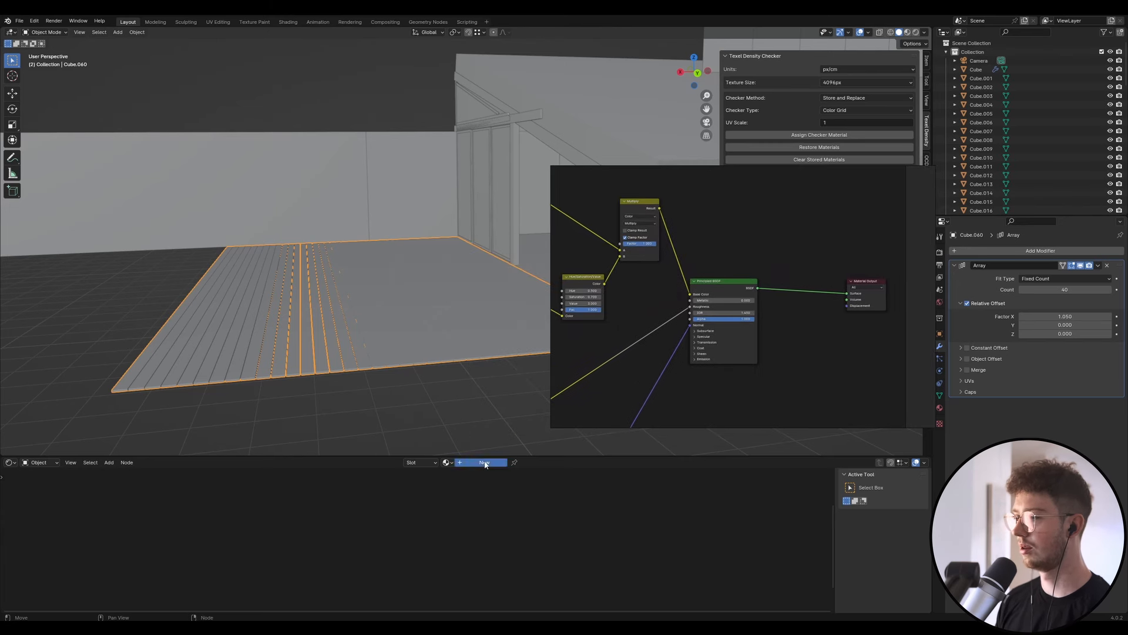
Create a new material slot for the deck in the Shader Editor
left_click(484, 462)
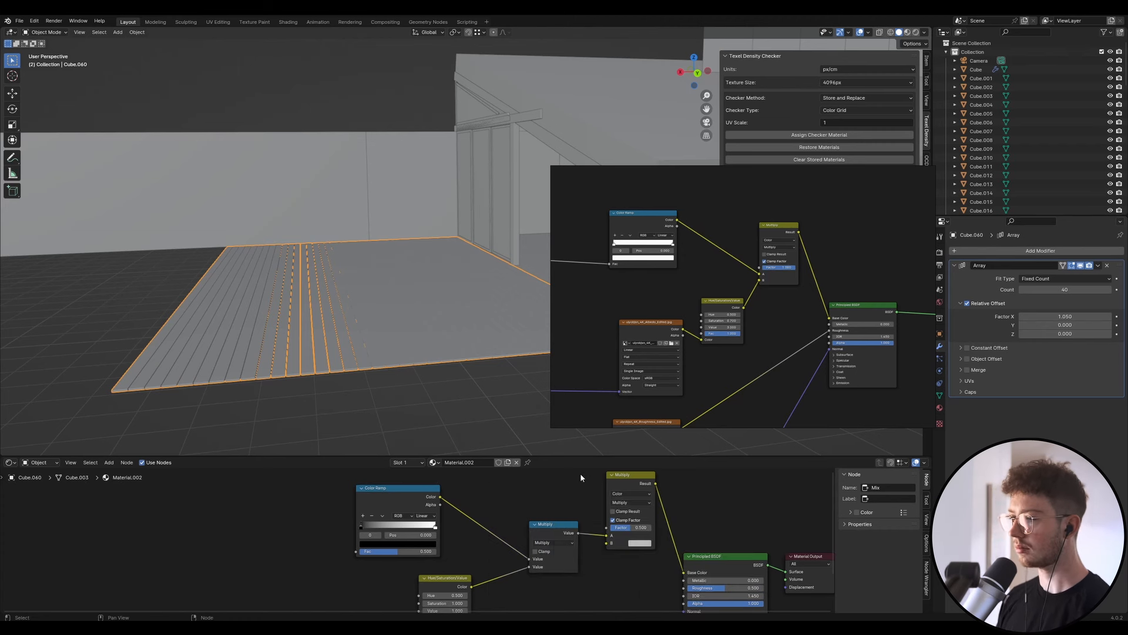
Set the Mix node to Multiply and add a Normal Map node for the BSDF normal
left_click(631, 503)
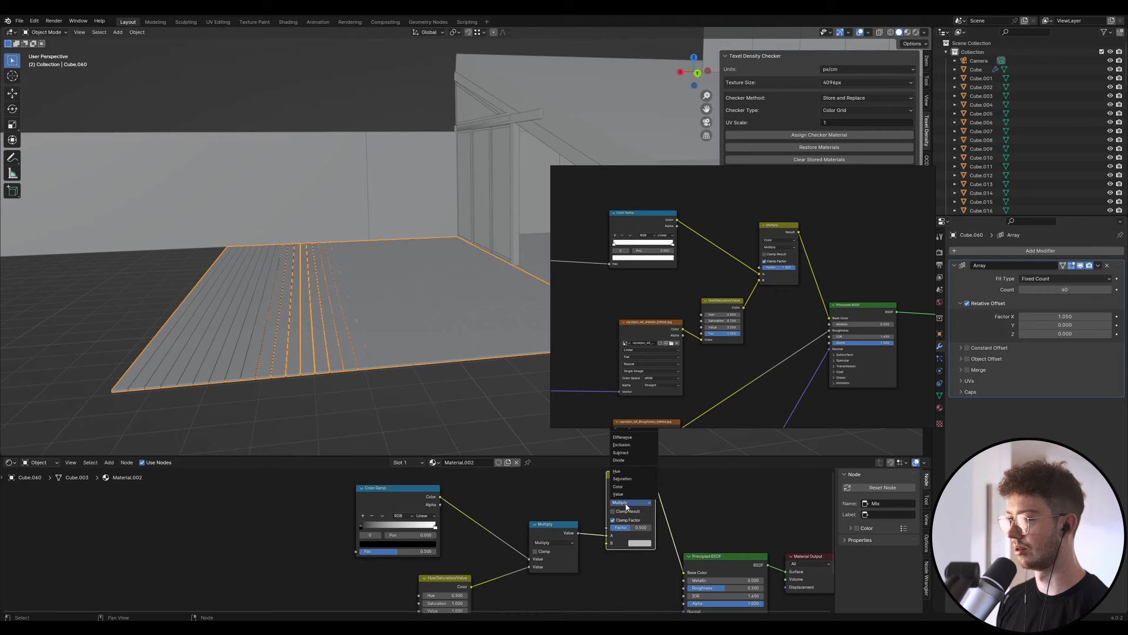
left_click(626, 502)
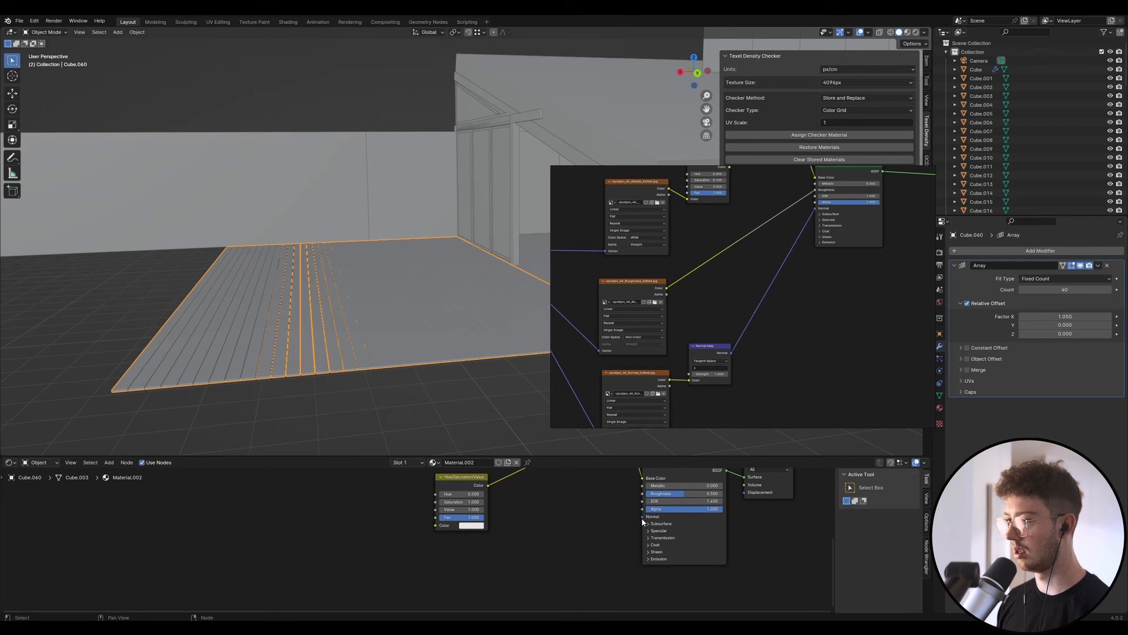
type("normal")
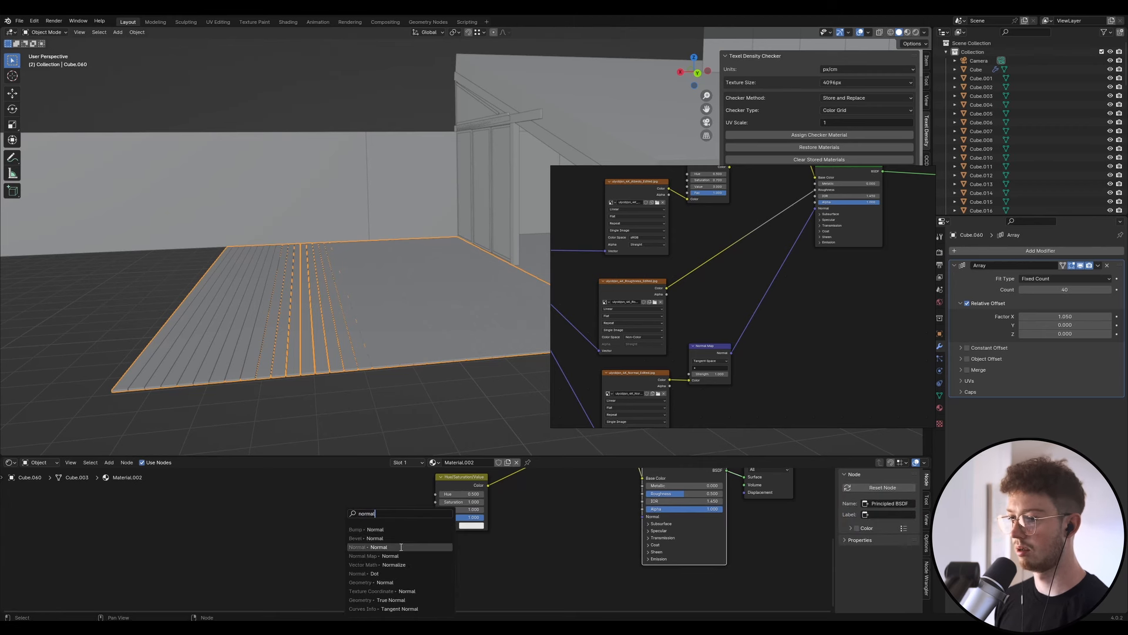
left_click(378, 547)
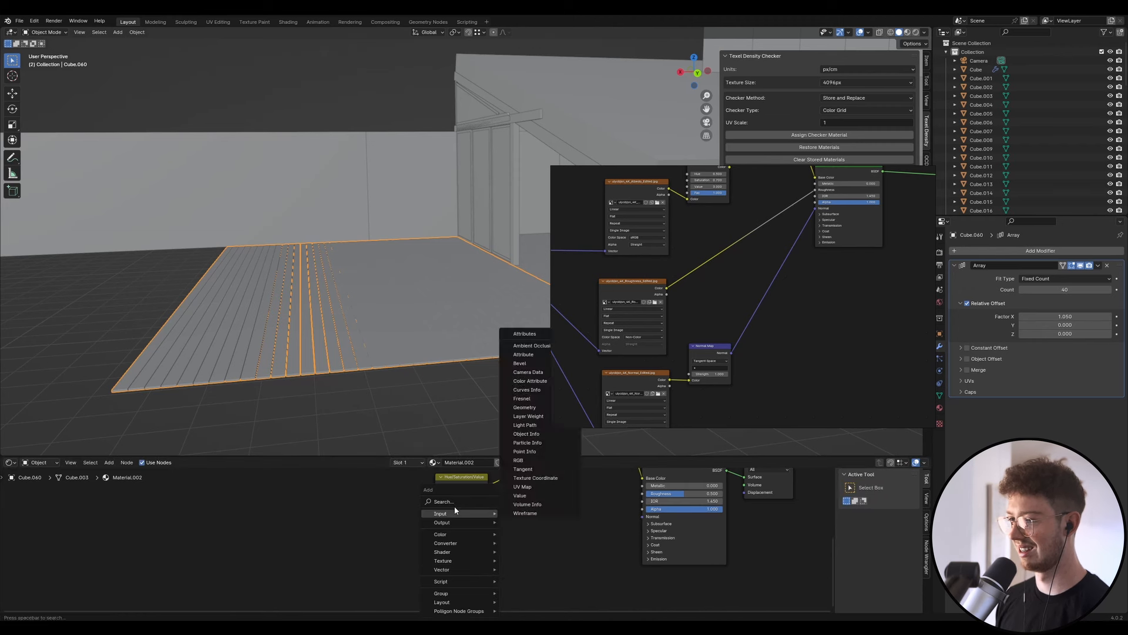
type("norm")
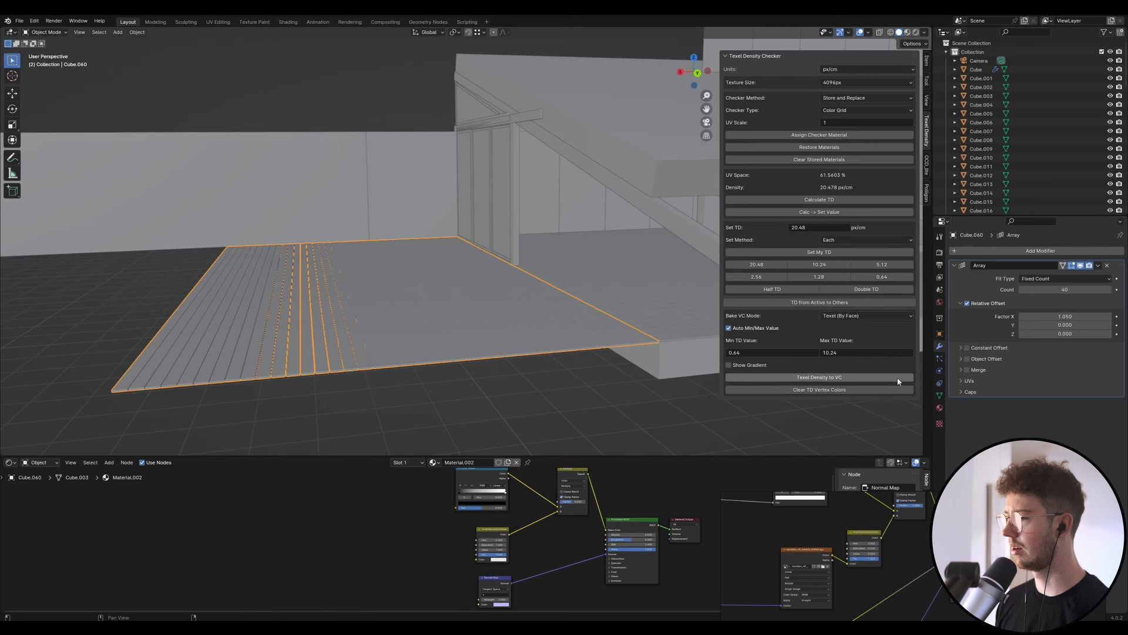
mouse_move(939, 408)
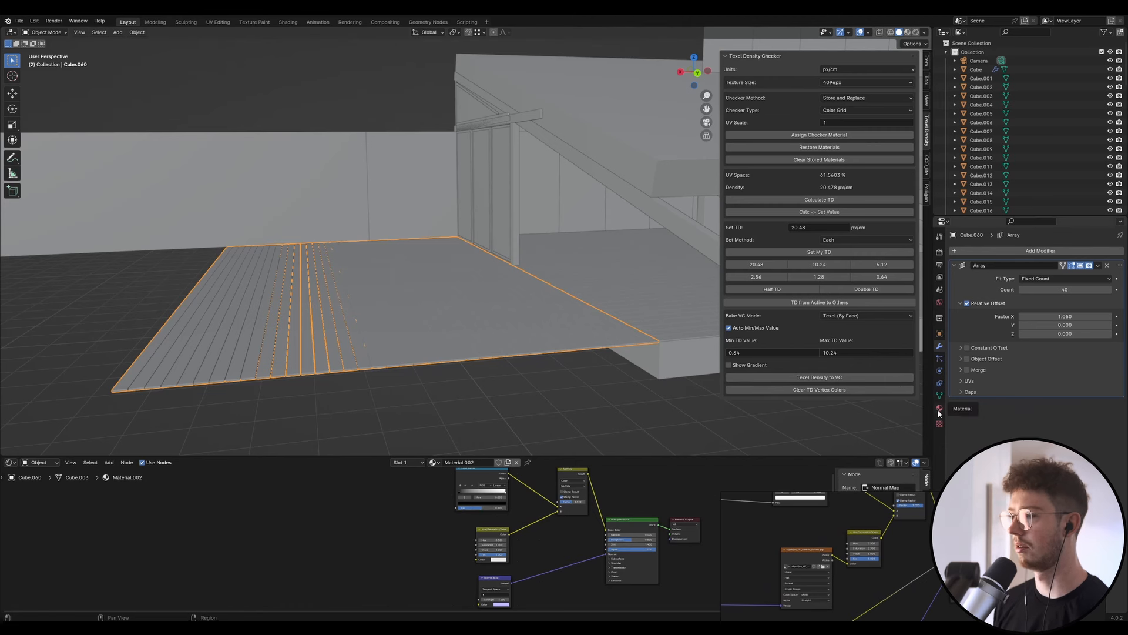
mouse_move(939, 408)
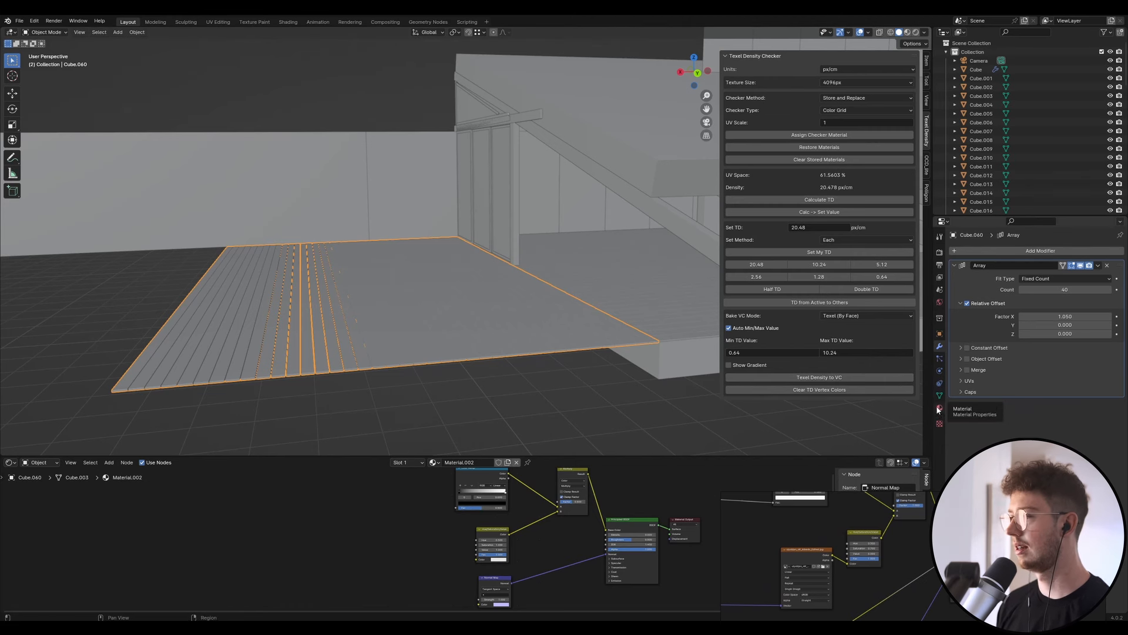
Show the deck's material settings and search the Poliigon online asset library
left_click(939, 409)
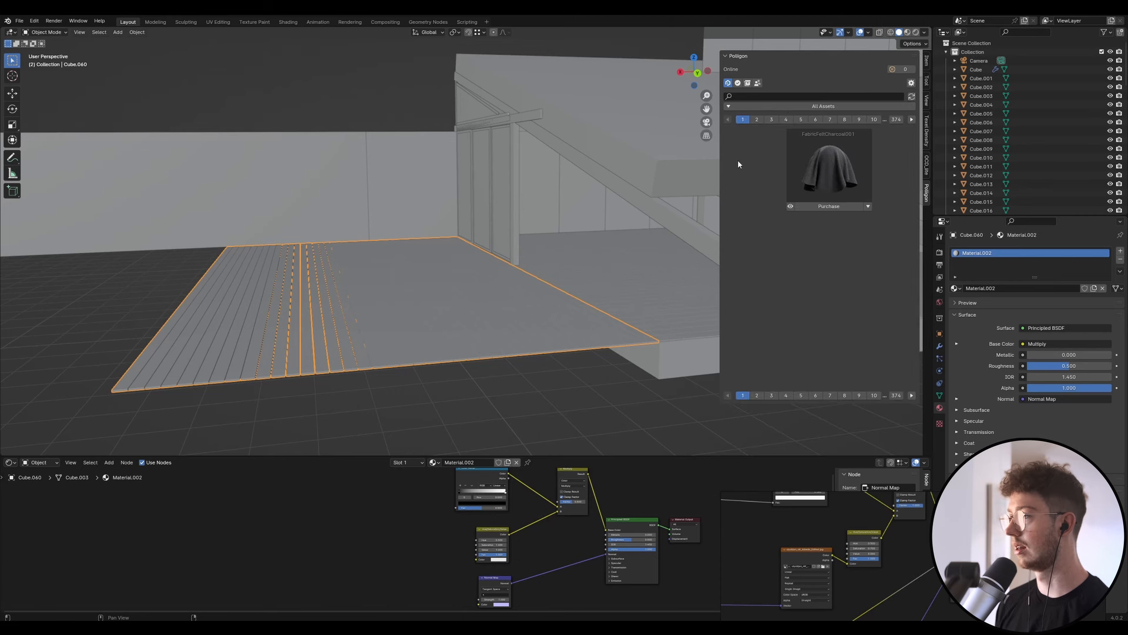
left_click(756, 119)
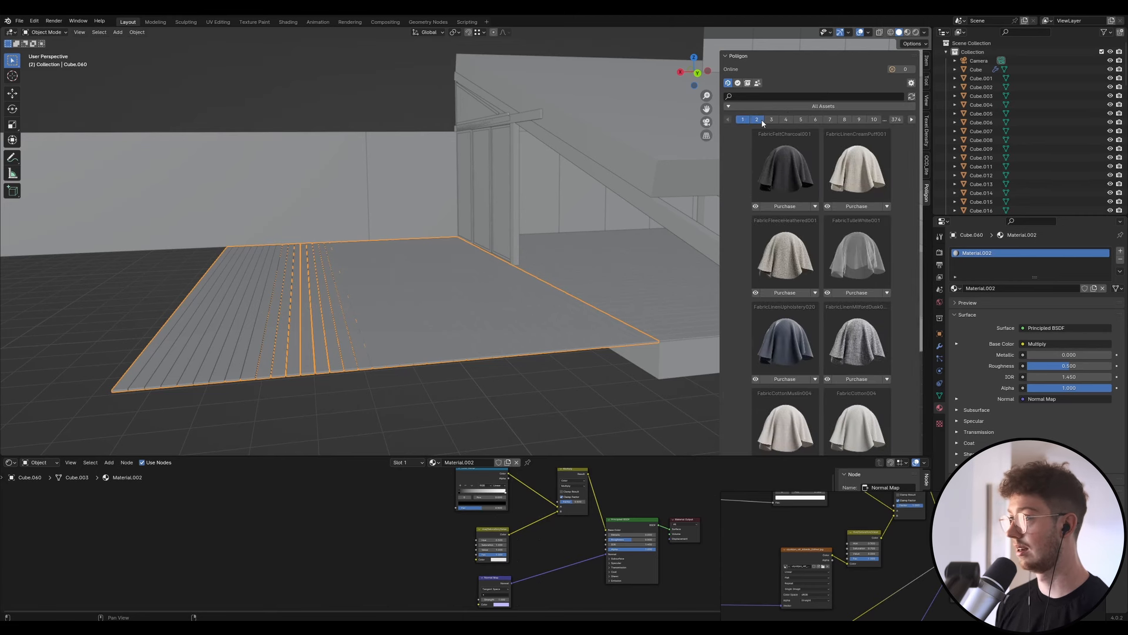
left_click(771, 120)
type("tree")
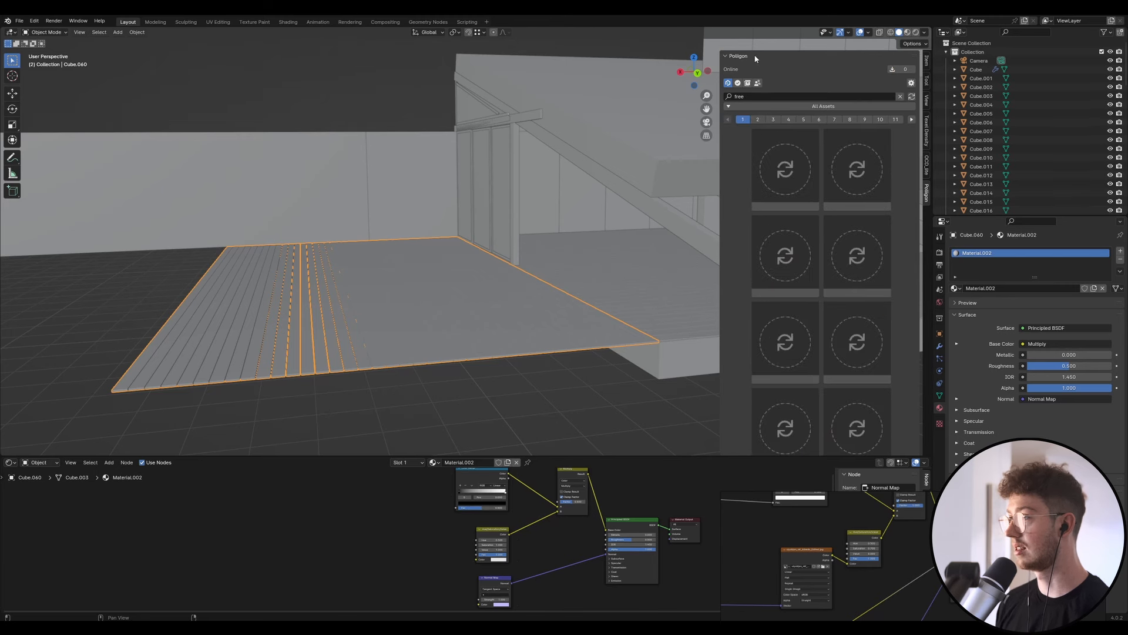
Switch the library to My Assets and page through the wood veneer materials
left_click(747, 83)
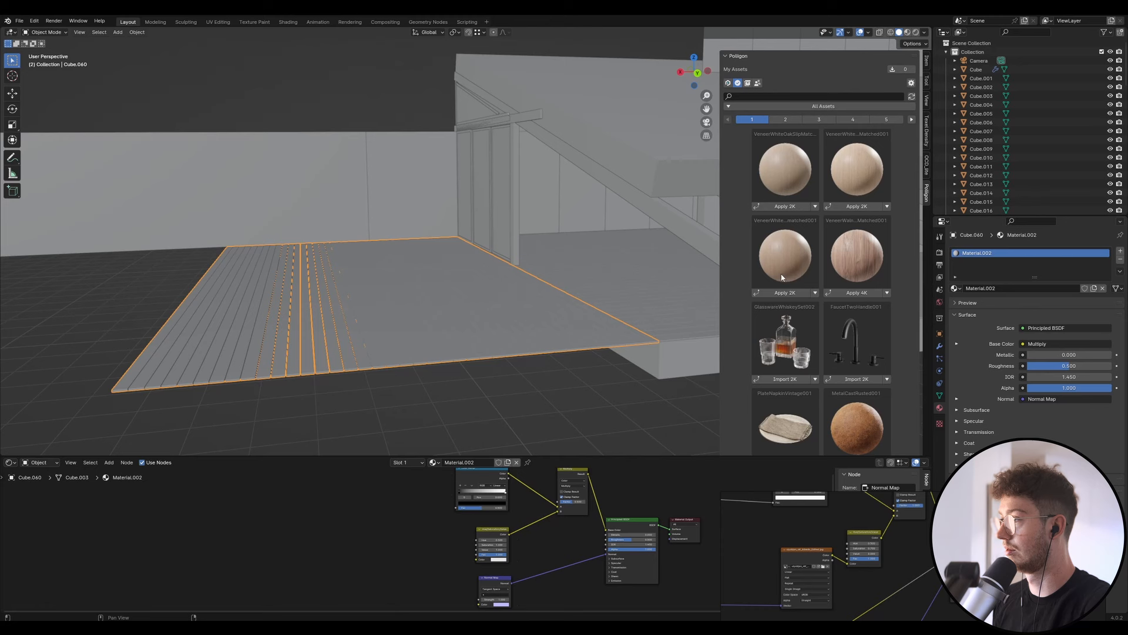
left_click(785, 447)
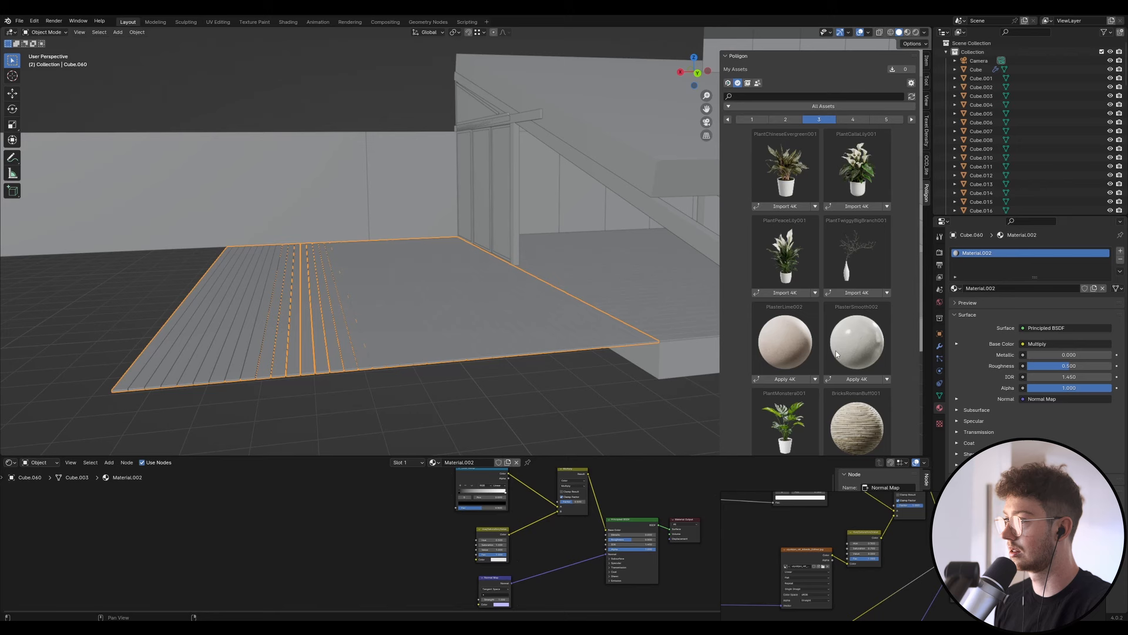
left_click(853, 119)
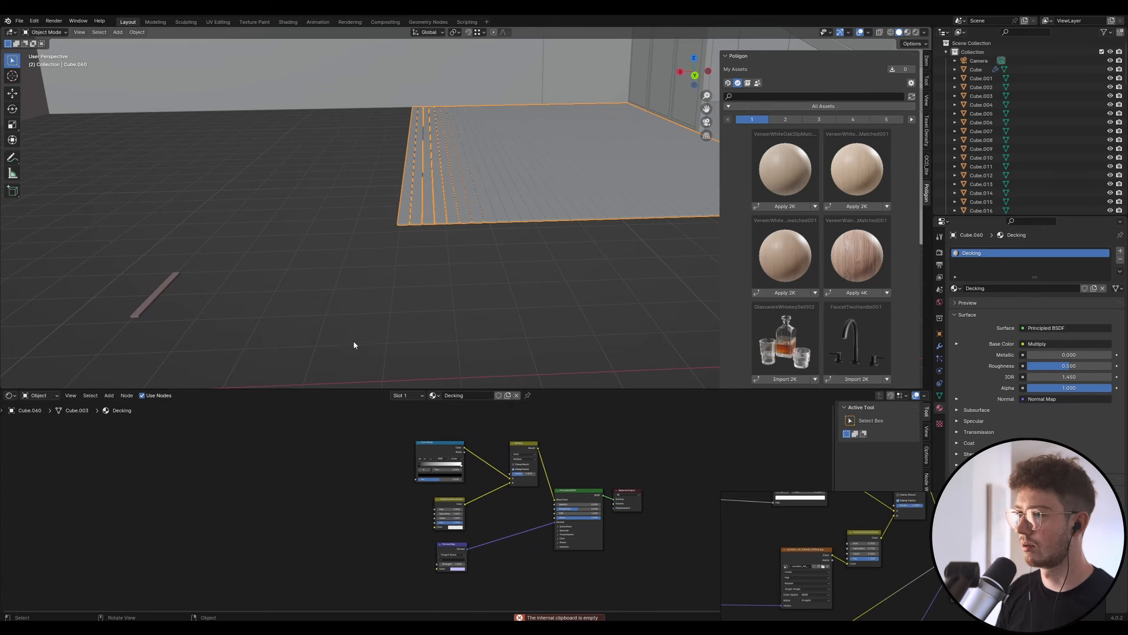
mouse_move(167, 303)
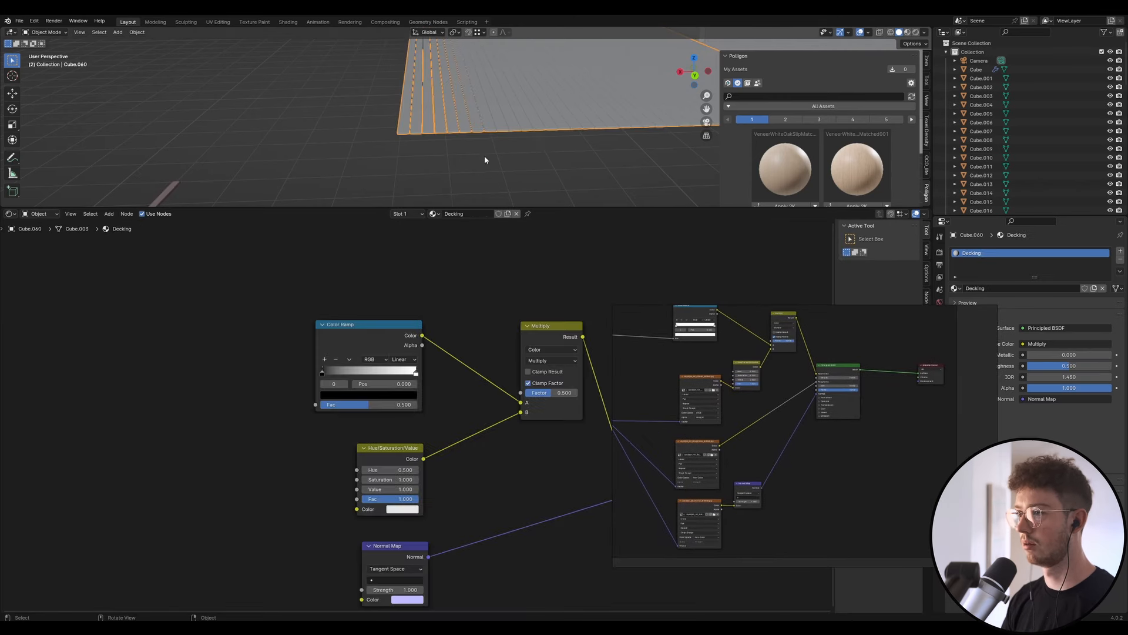
Switch the deck to the wooden planks material and add a Vector Math Add node
left_click(434, 214)
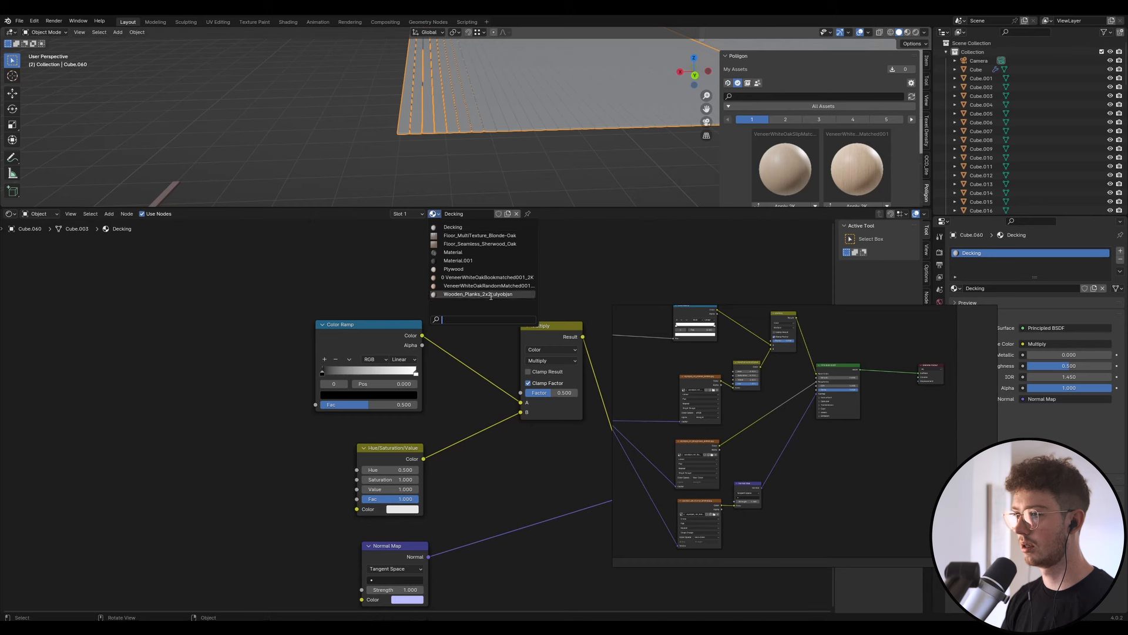
left_click(490, 294)
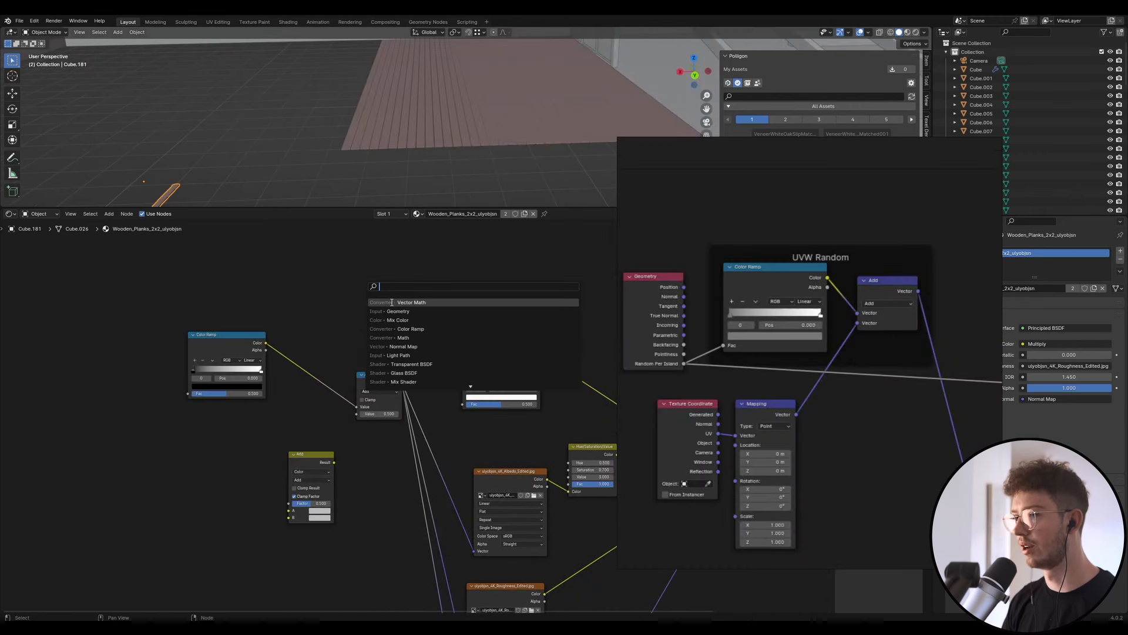
left_click(411, 302)
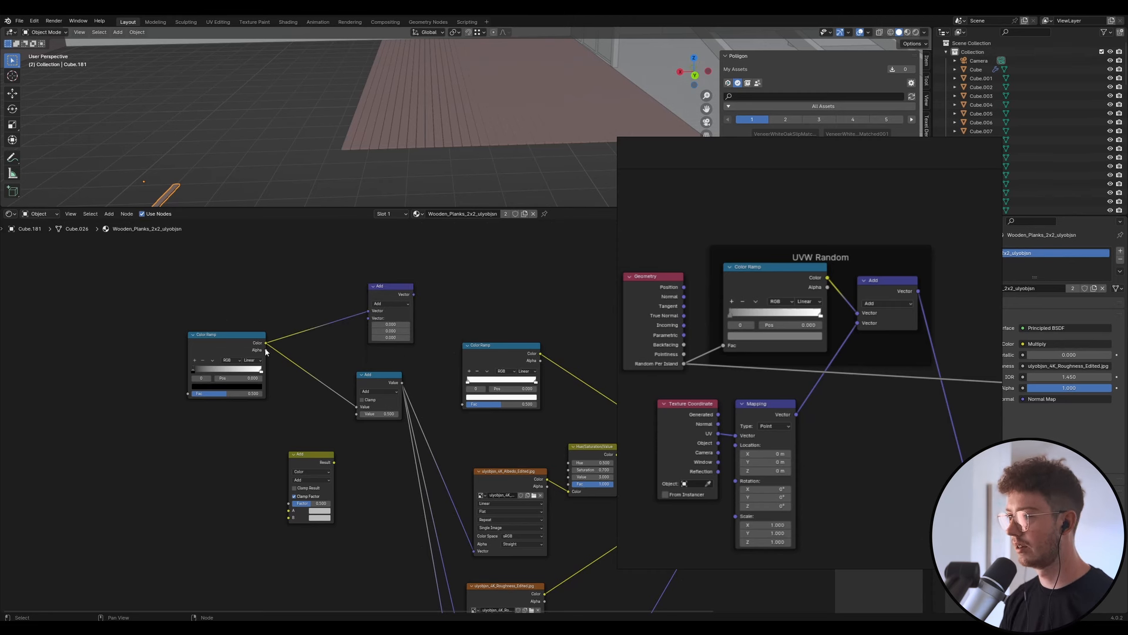
mouse_move(616, 351)
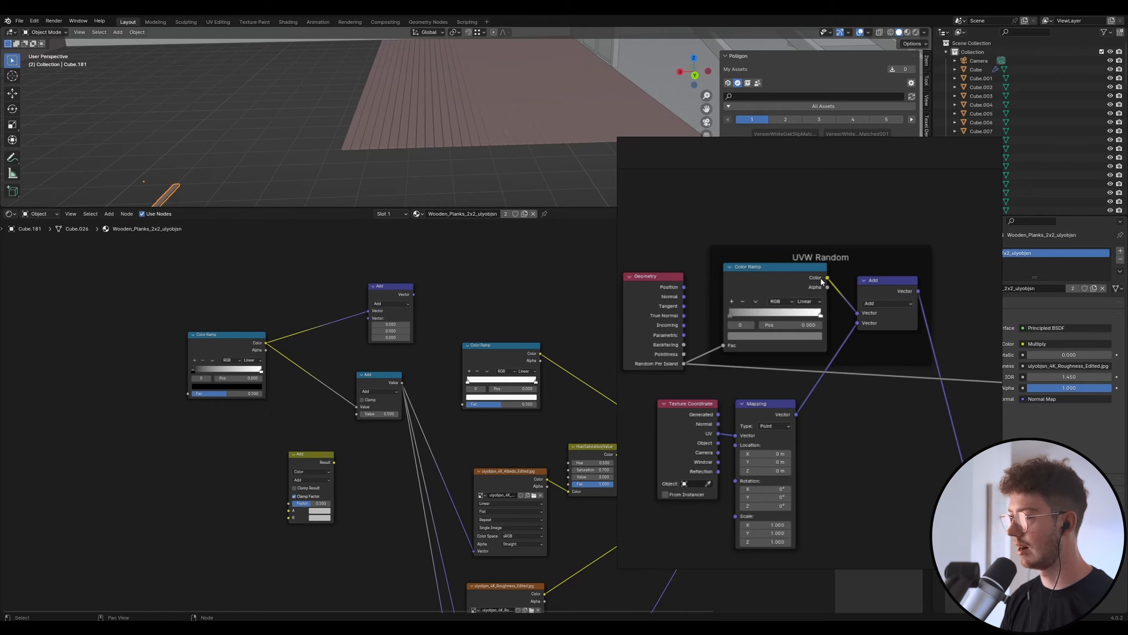
mouse_move(238, 501)
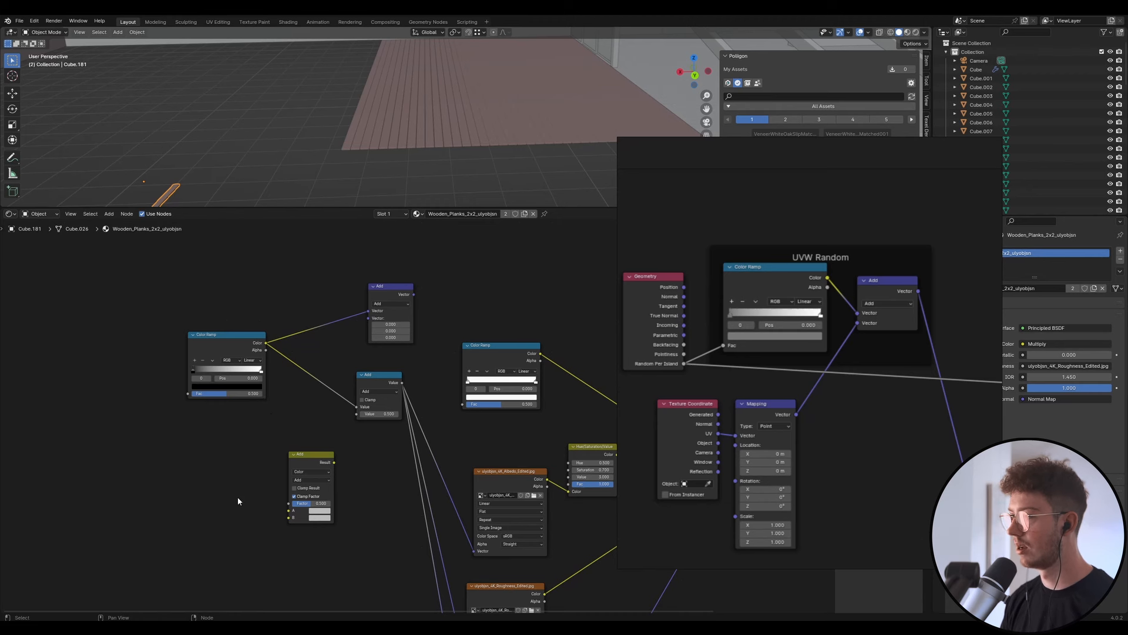
Add a Mapping node, place it left of the Add node and wire it in
type("map")
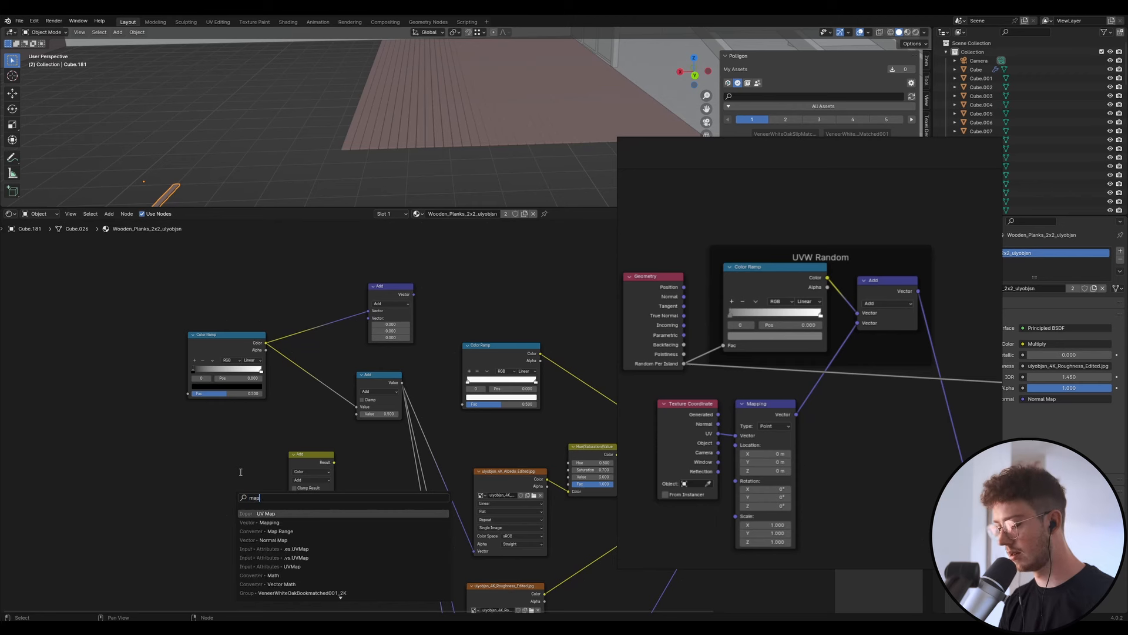
left_click(276, 532)
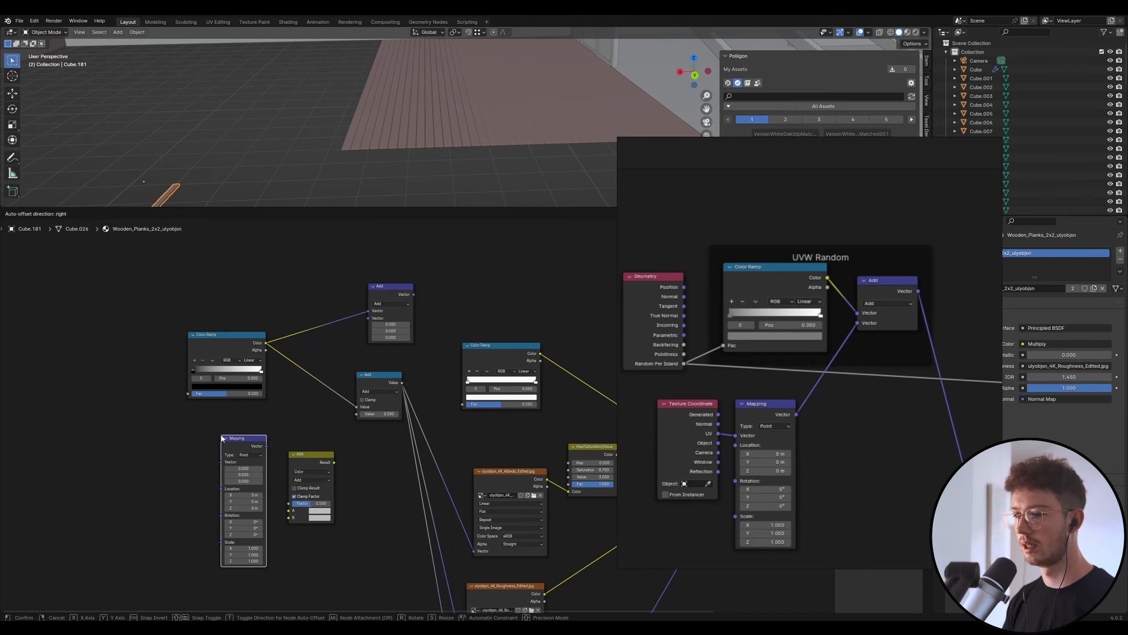
left_click_drag(263, 445, 364, 449)
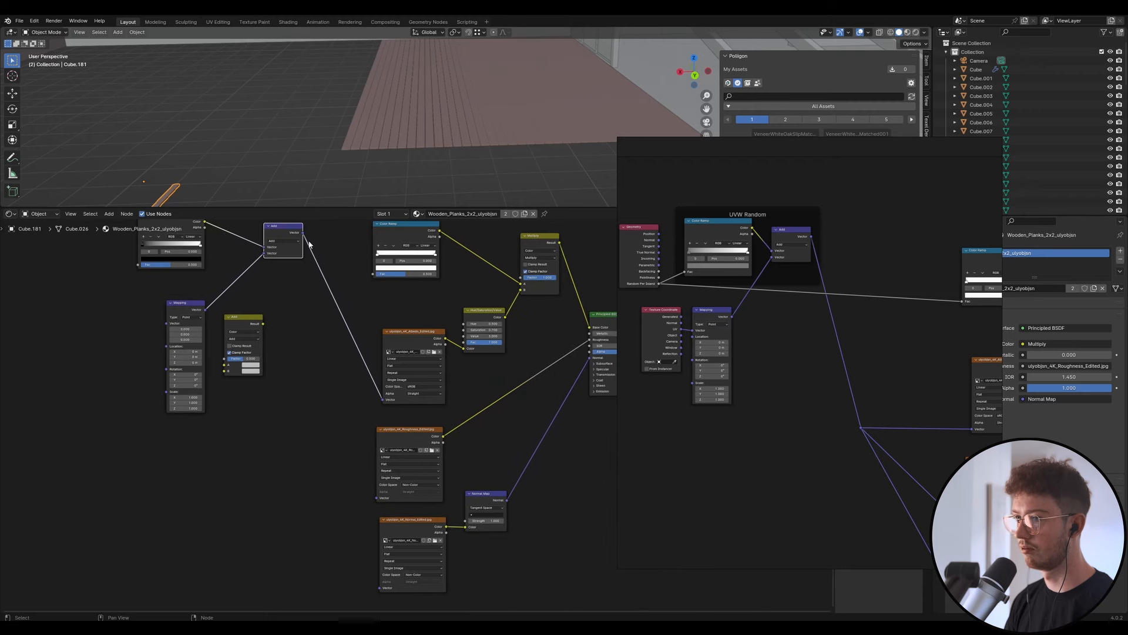
left_click_drag(299, 240, 381, 500)
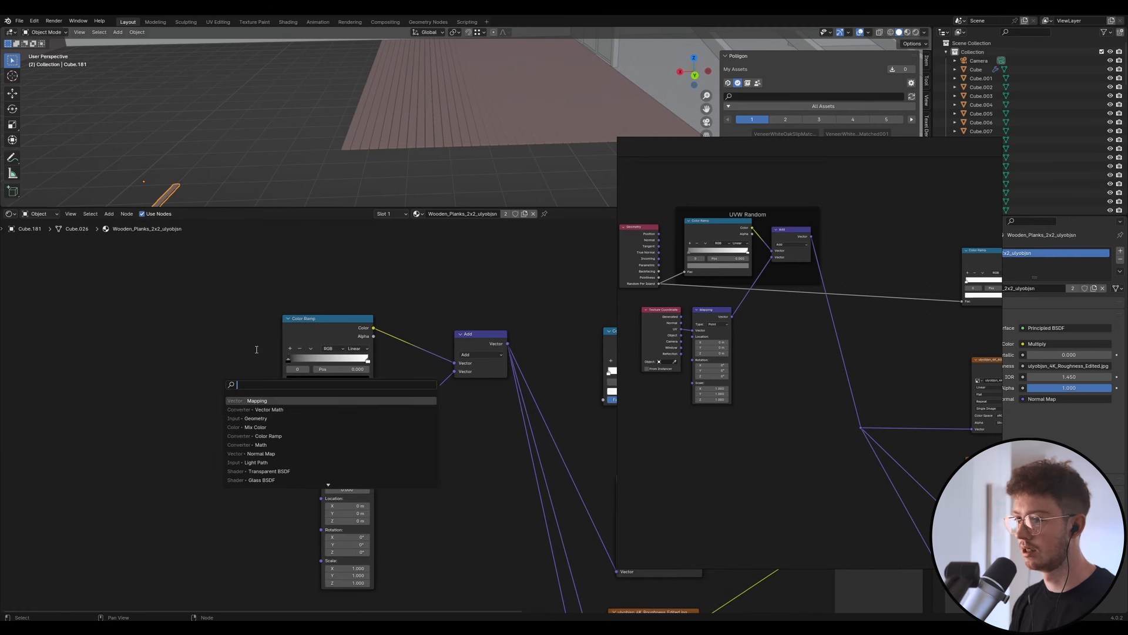
Add Geometry and Color Ramp nodes for the Random Per Island offset
type("o")
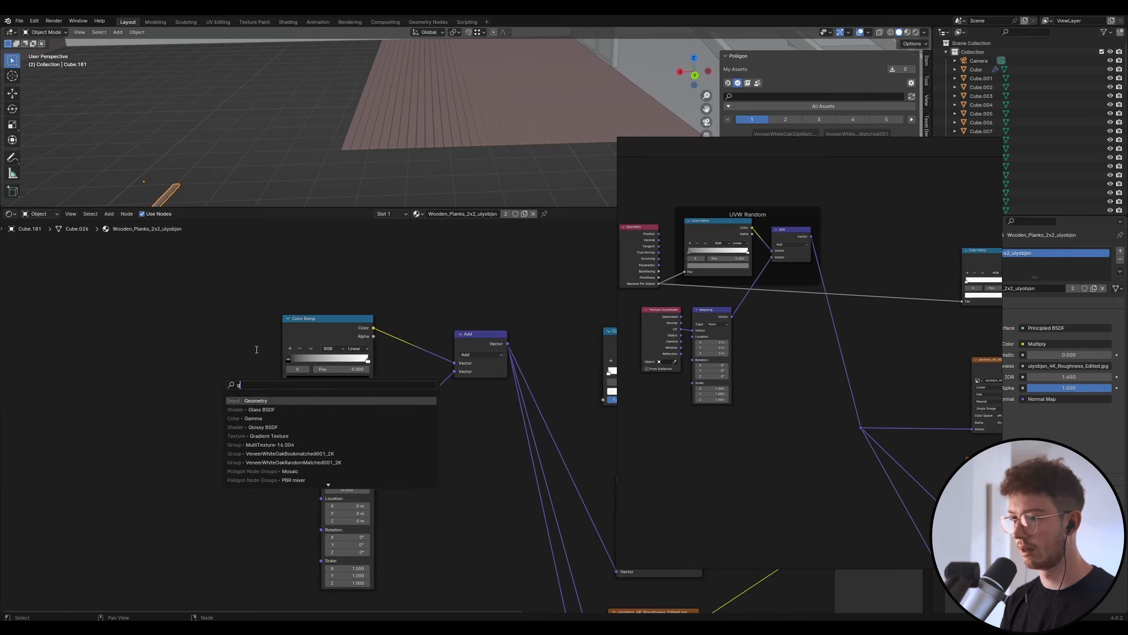
left_click(255, 400)
type("texture")
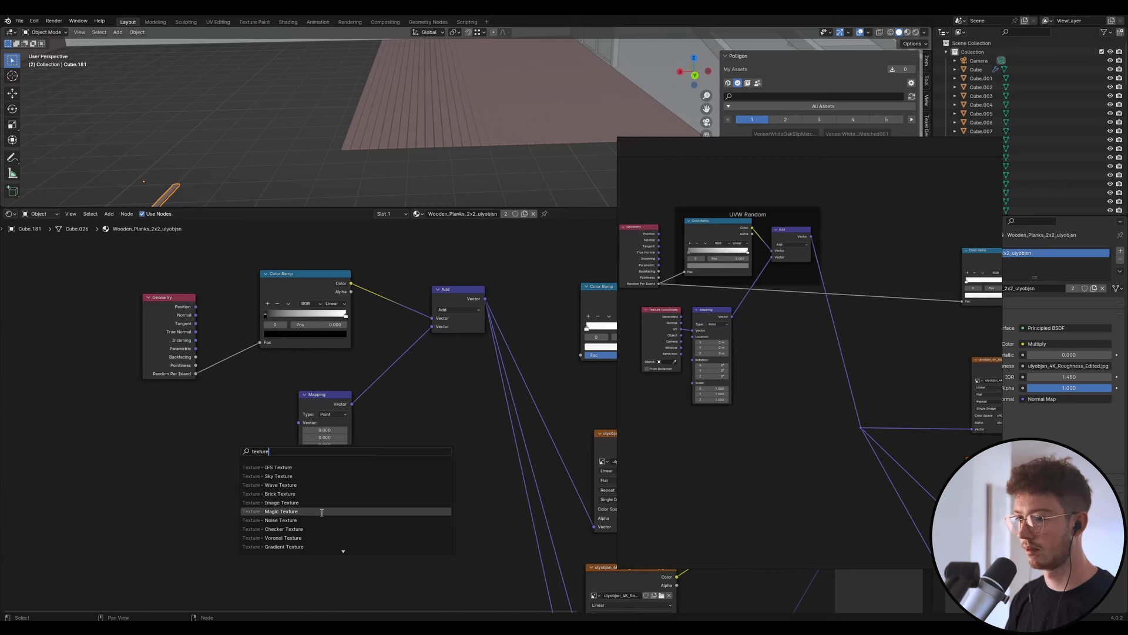
mouse_move(297, 502)
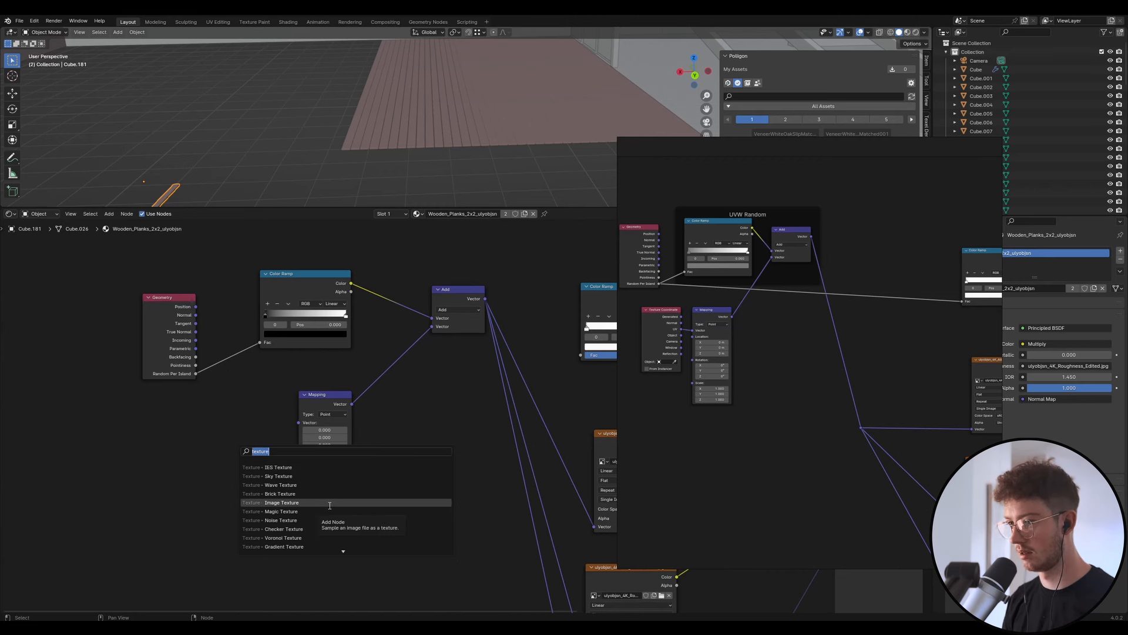
type("c")
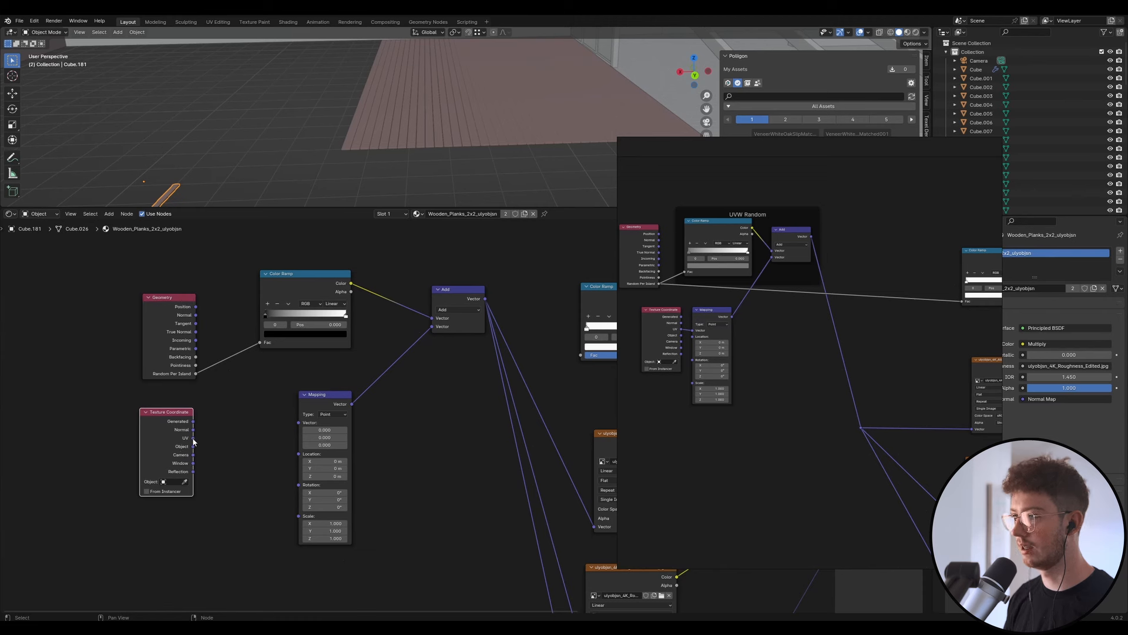
Connect Texture Coordinate UV into the Mapping node's Vector input
left_click_drag(194, 437, 302, 422)
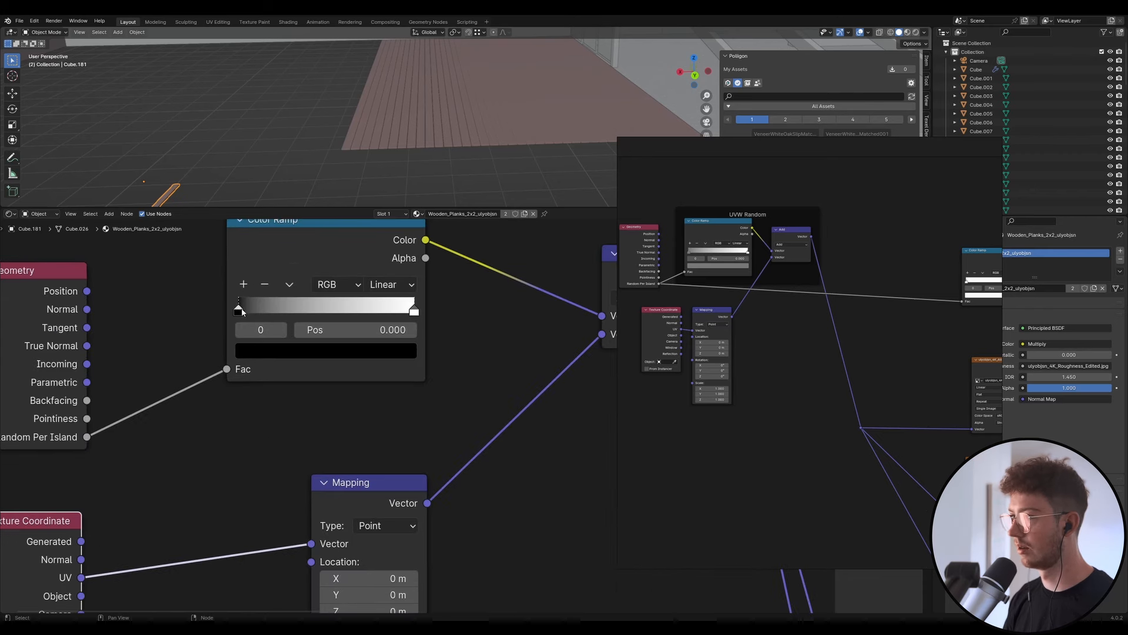
left_click_drag(240, 310, 238, 310)
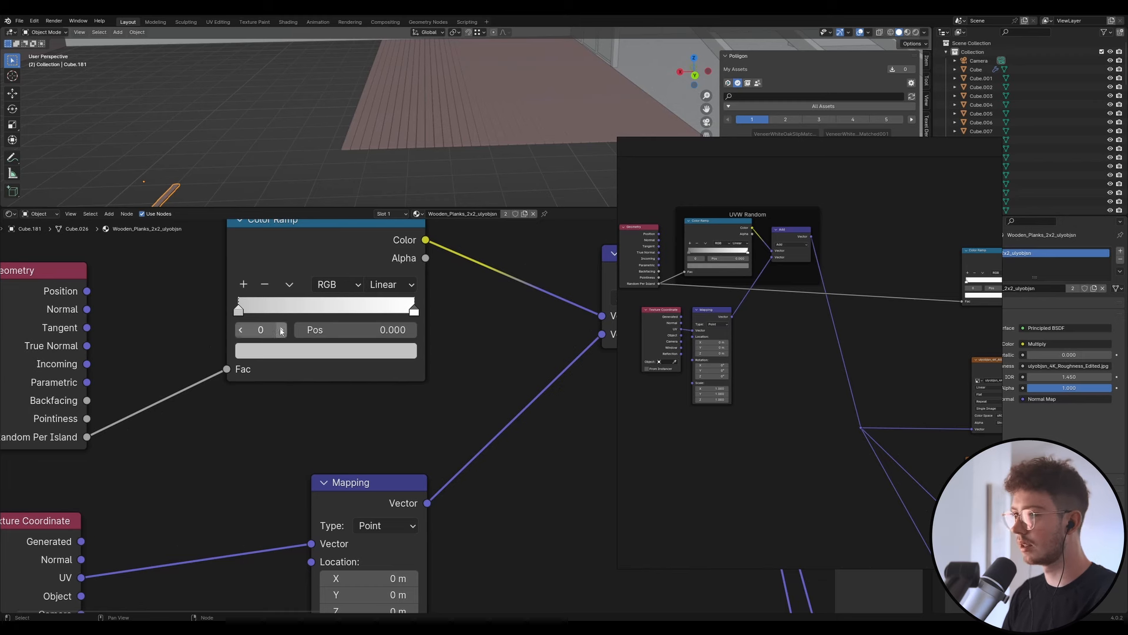
scroll("up", 3)
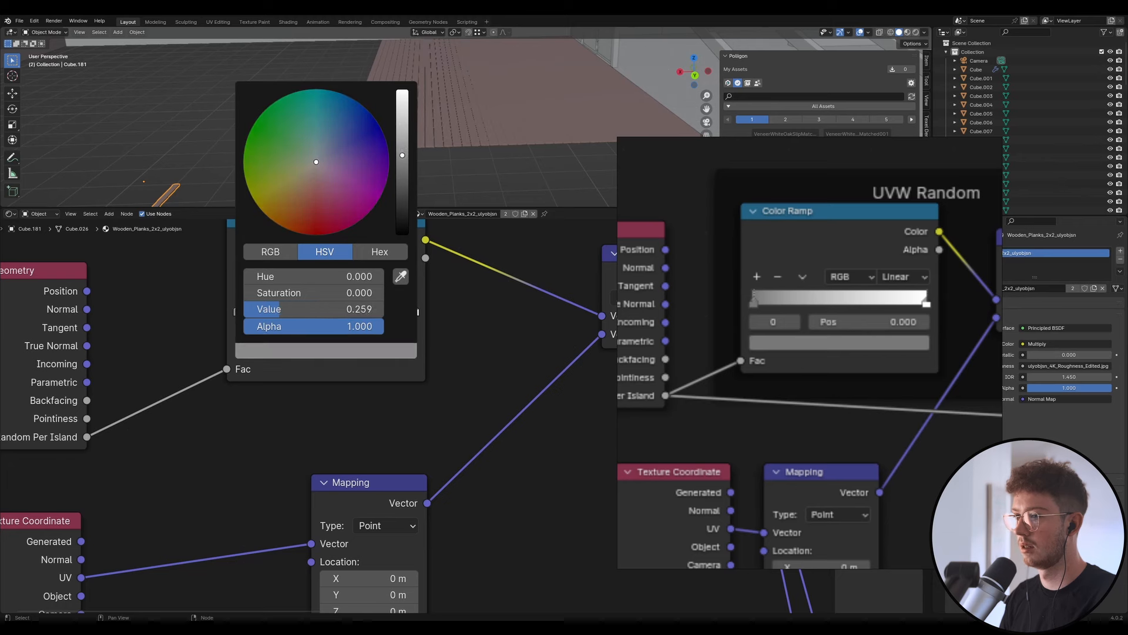
Lighten the Color Ramp's dark stop toward grey and wire the offset into the planks
left_click(492, 361)
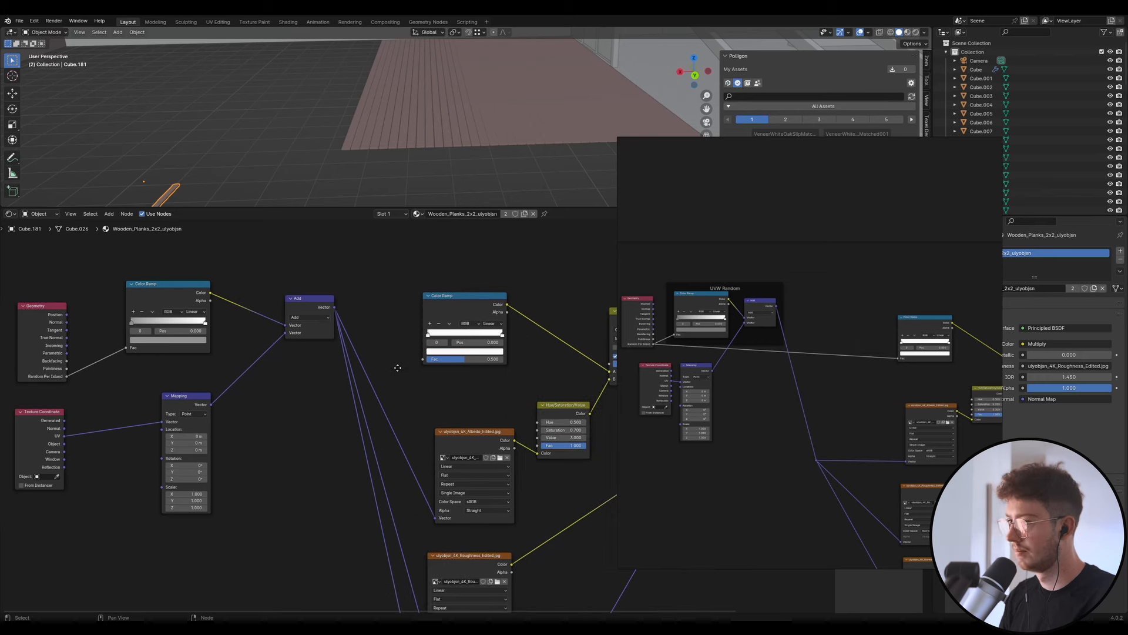
mouse_move(69, 384)
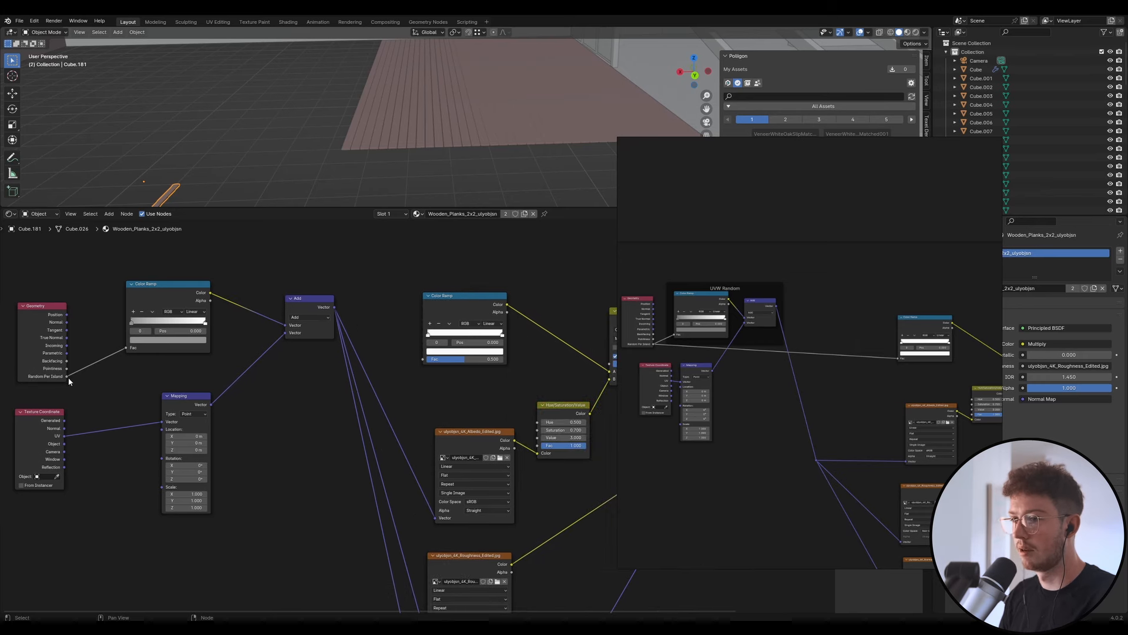
left_click_drag(66, 375, 424, 358)
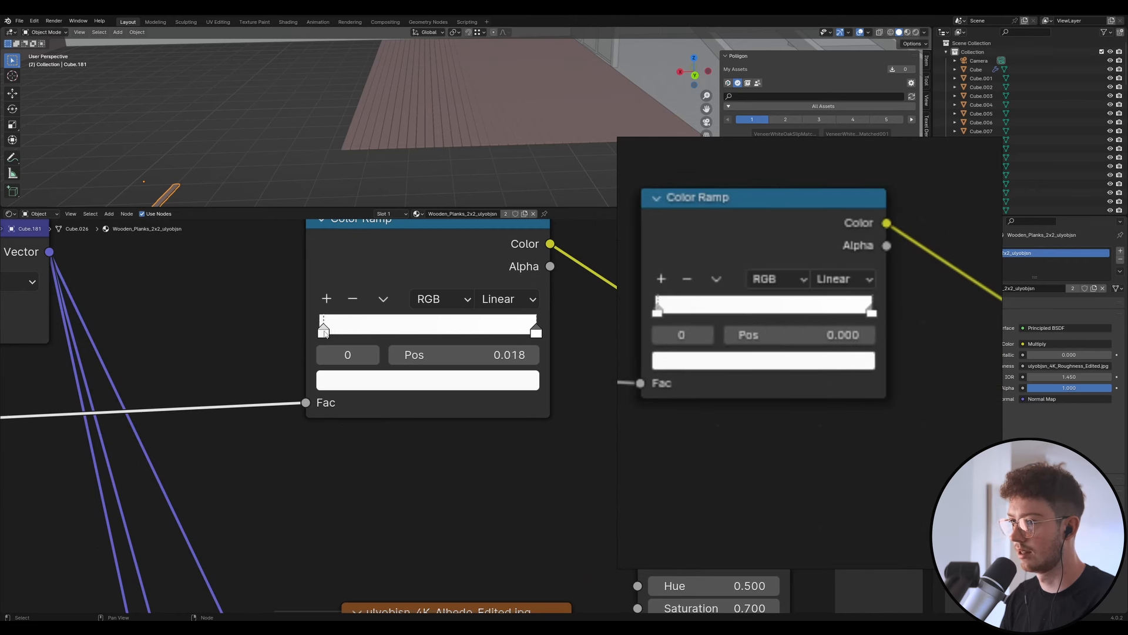
left_click(427, 380)
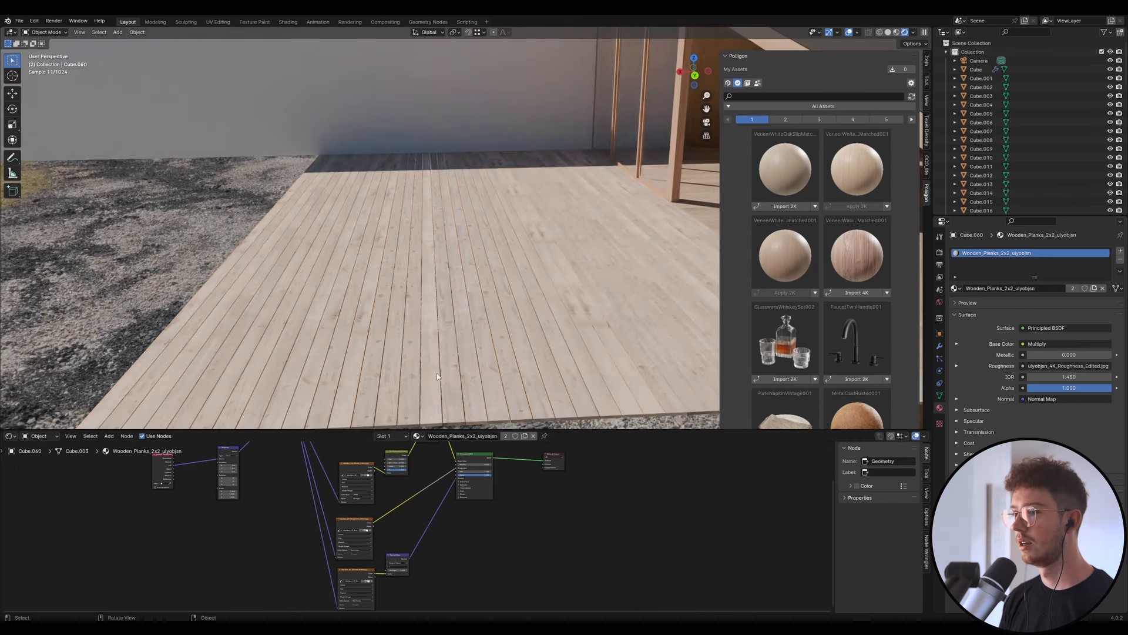
mouse_move(577, 289)
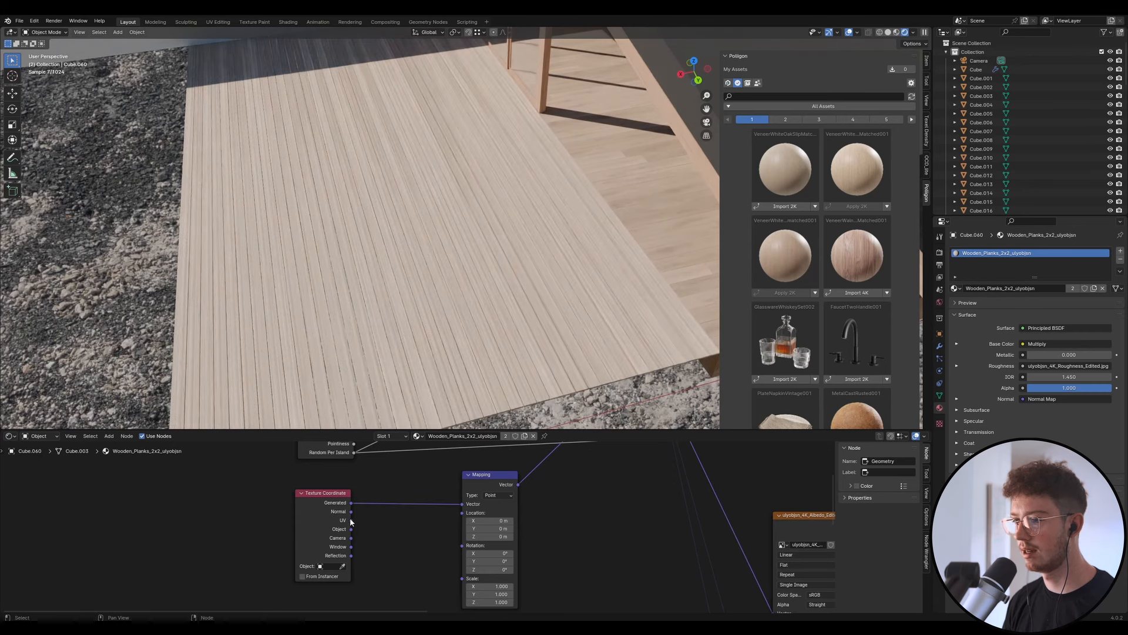
Connect the Texture Coordinate UV output into the Mapping node's Vector input
left_click_drag(351, 520, 378, 520)
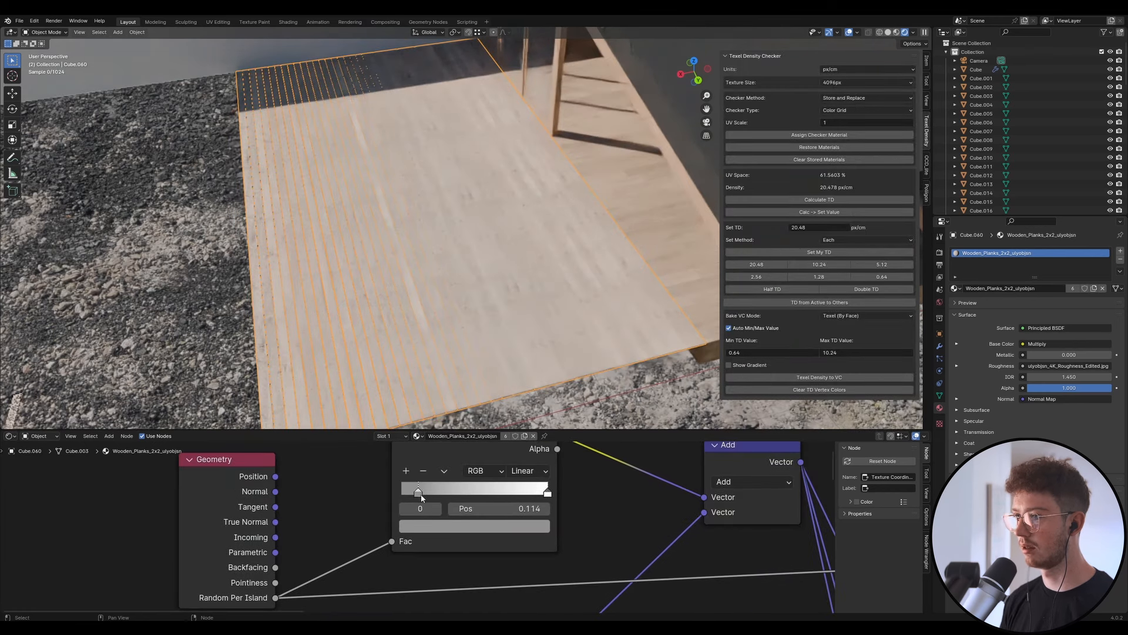
Nudge the first Color Ramp stop right and adjust its brightness for varied plank grain
left_click_drag(418, 491, 494, 491)
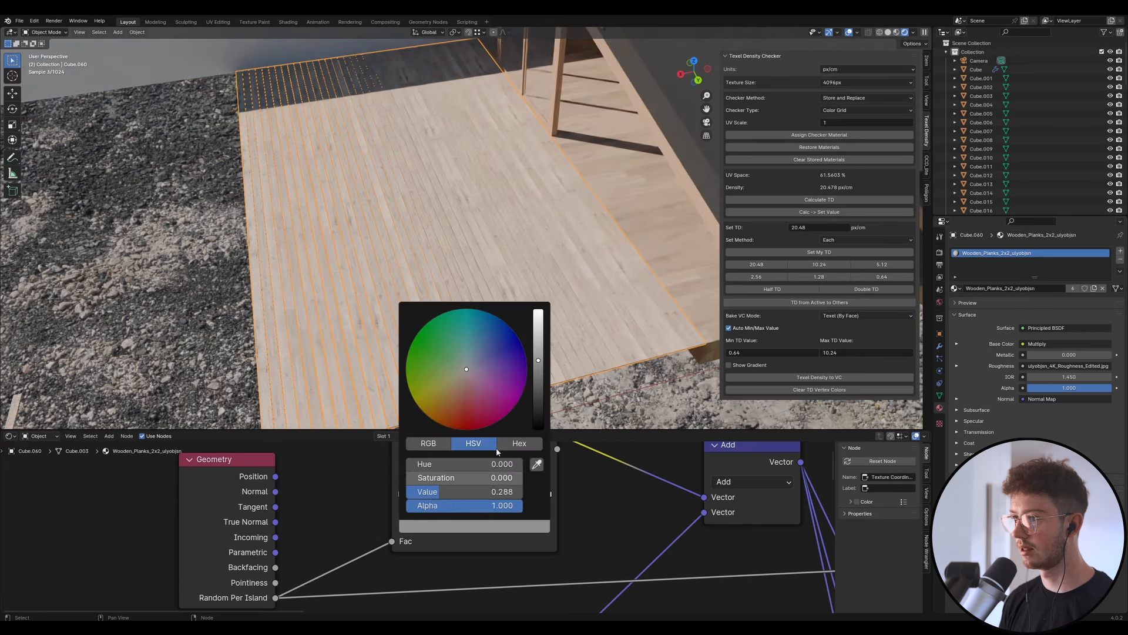
left_click_drag(539, 360, 538, 414)
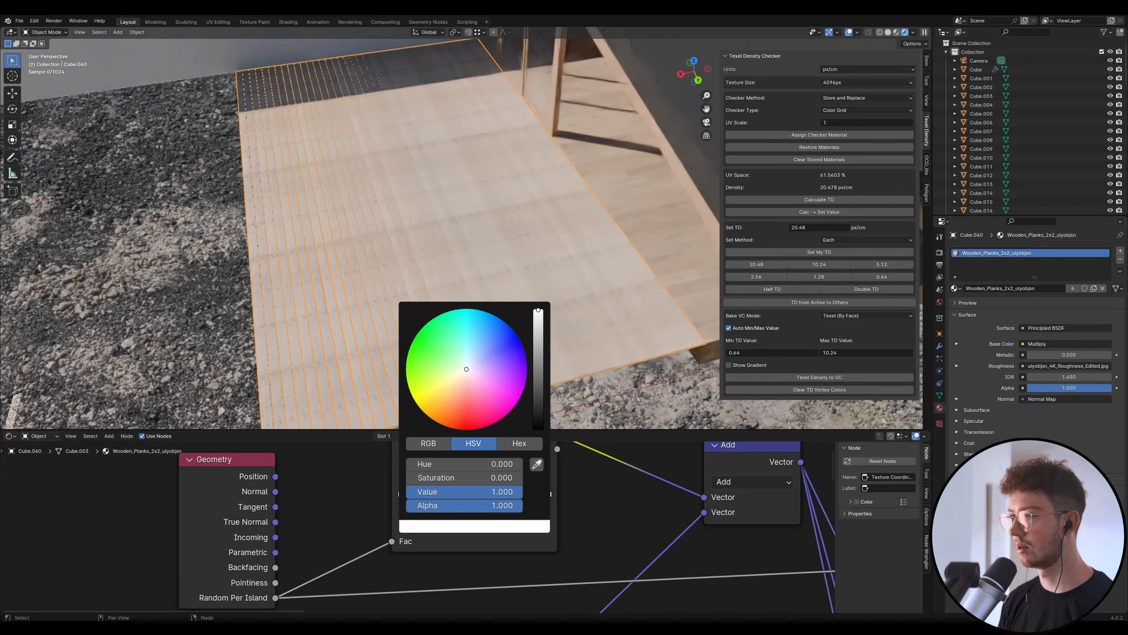
left_click_drag(538, 310, 538, 336)
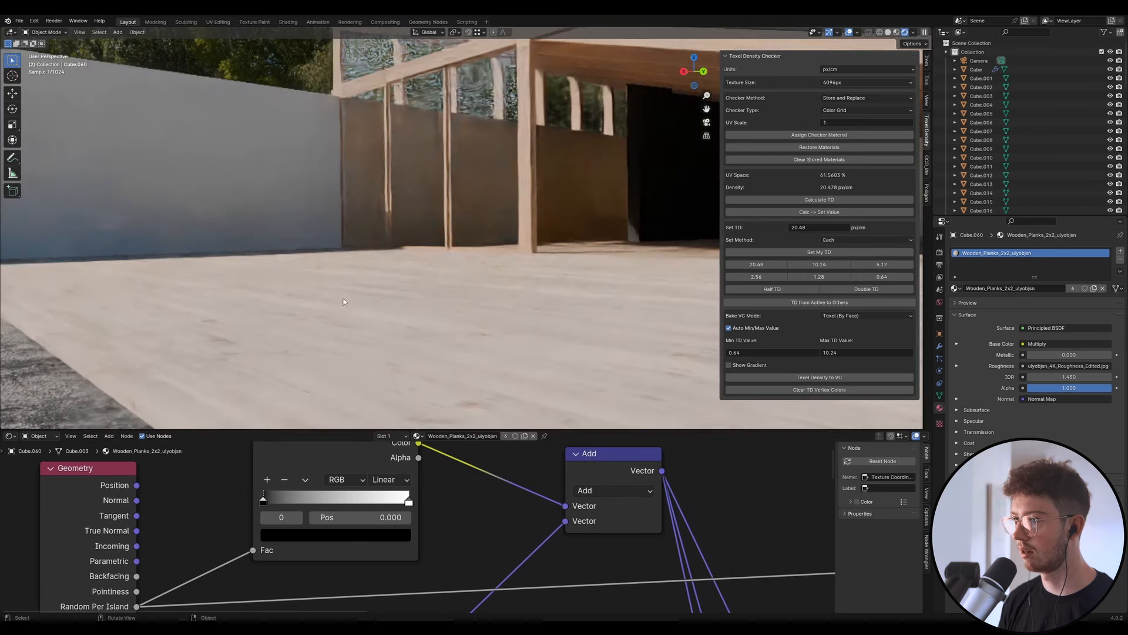
left_click_drag(360, 288, 429, 333)
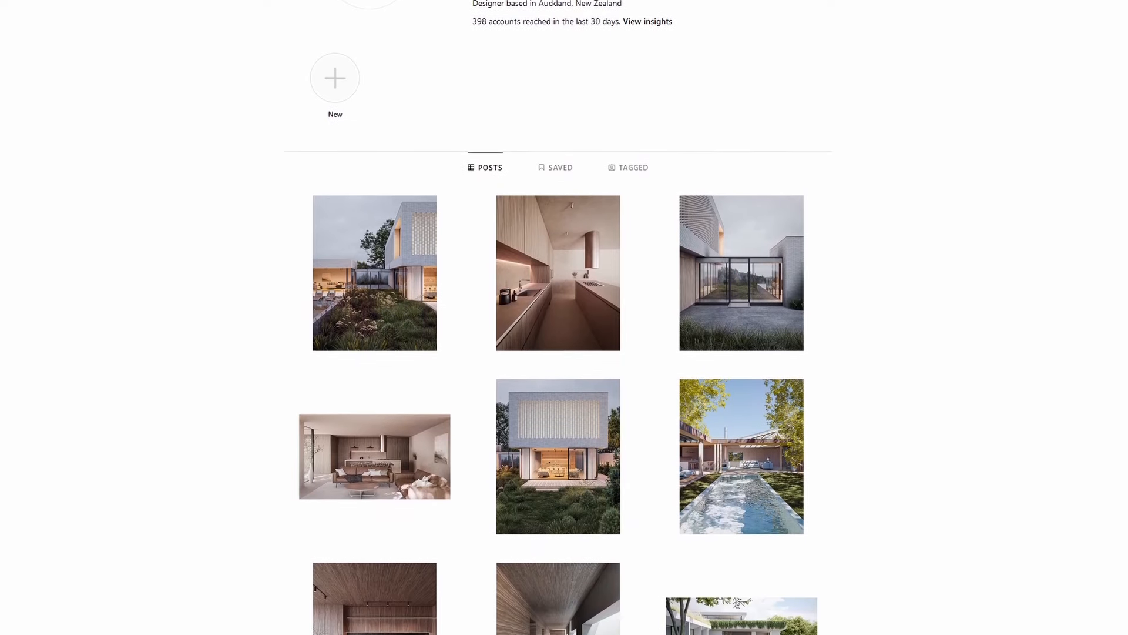
scroll("down", 3)
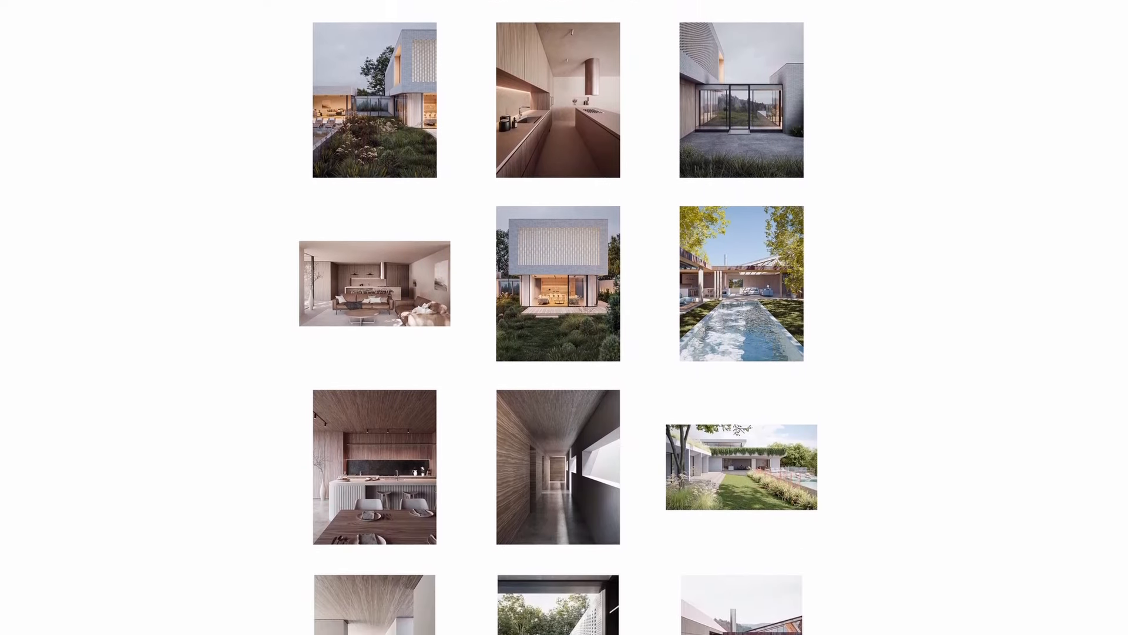
scroll("down", 3)
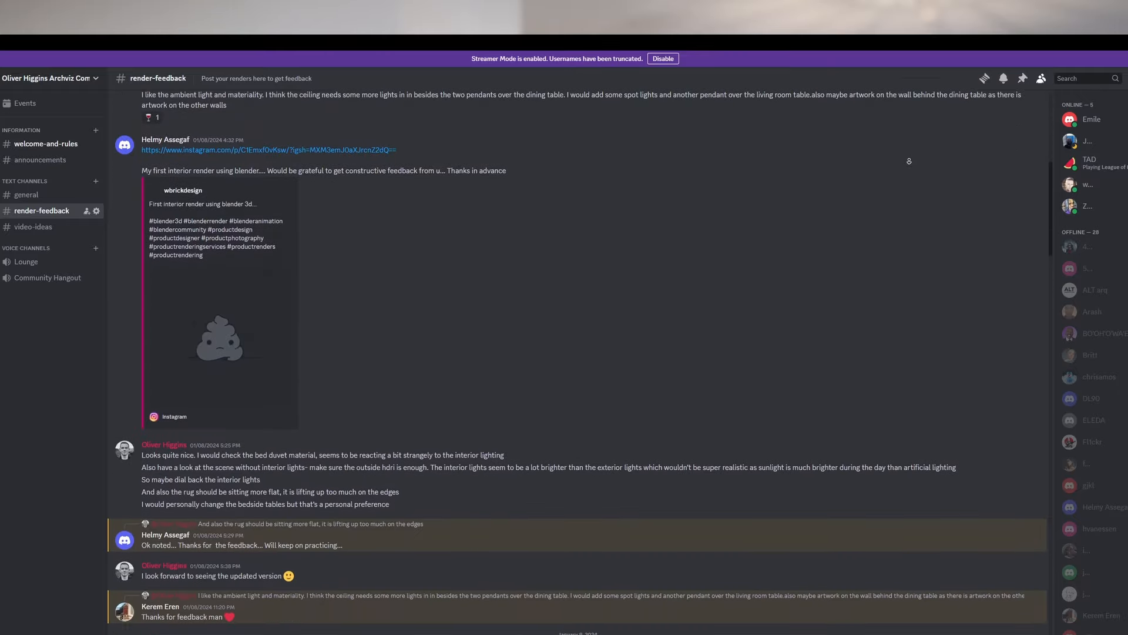
scroll("down", 3)
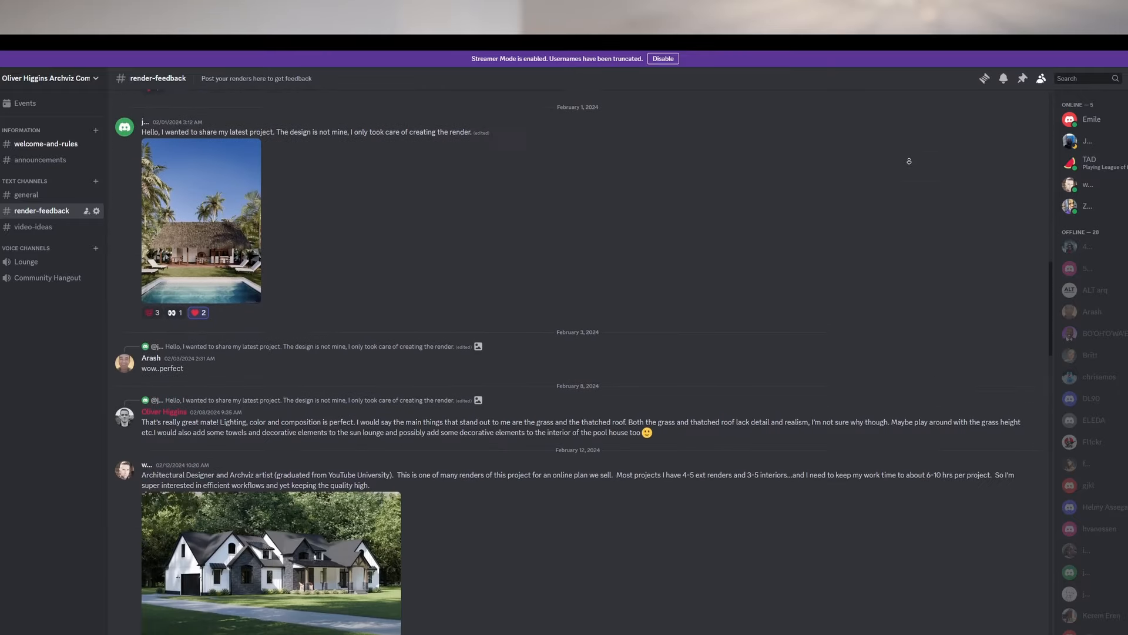
scroll("down", 3)
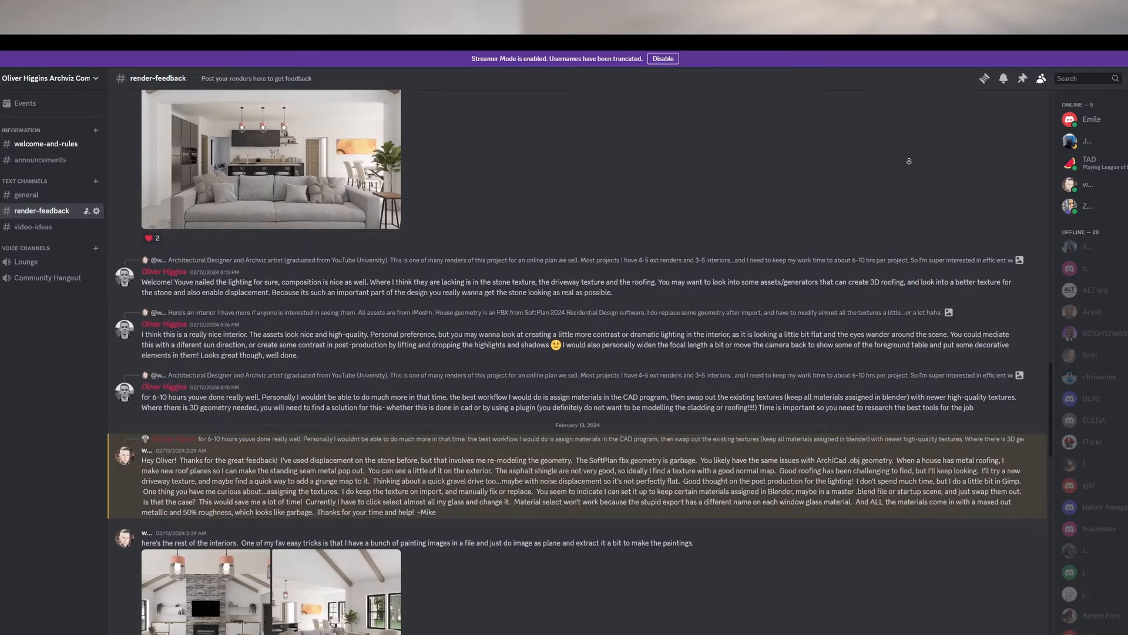
scroll("down", 3)
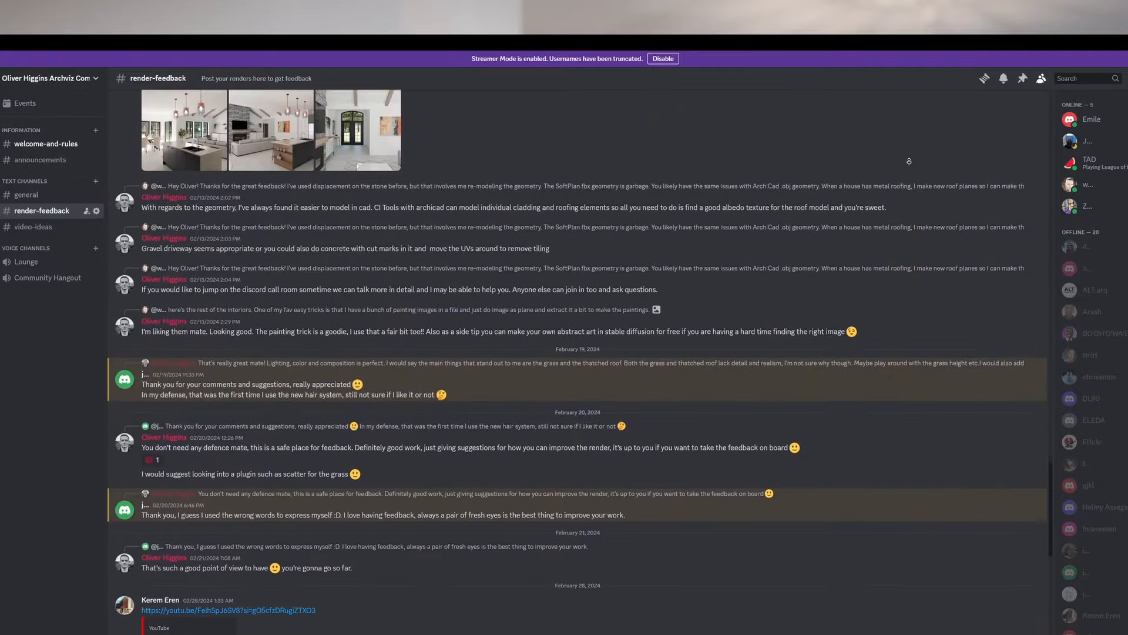
scroll("down", 3)
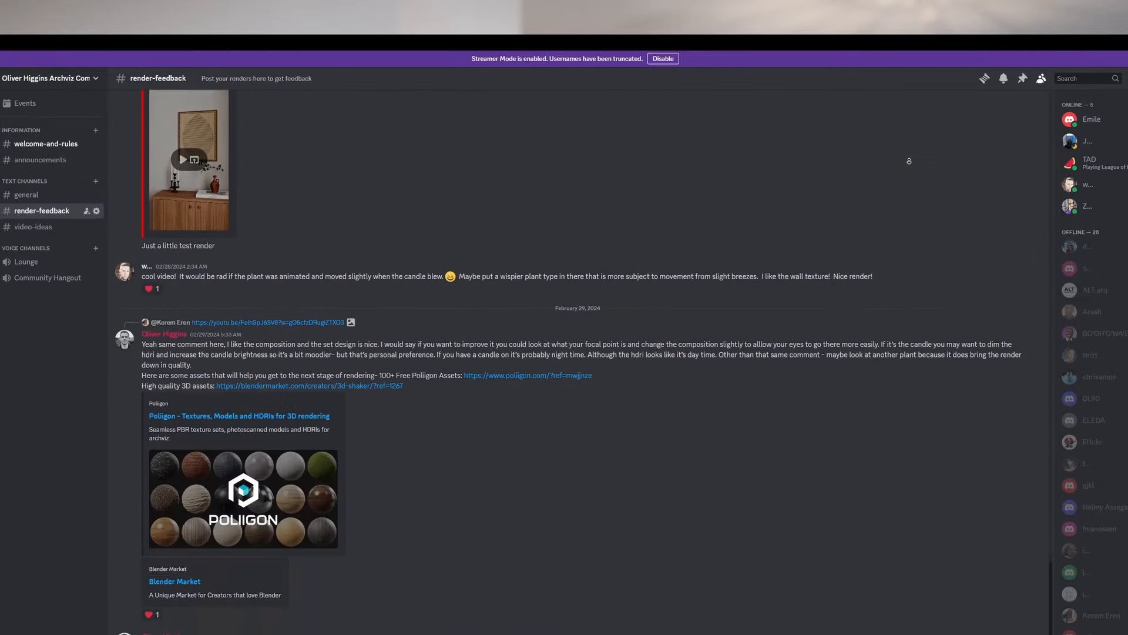